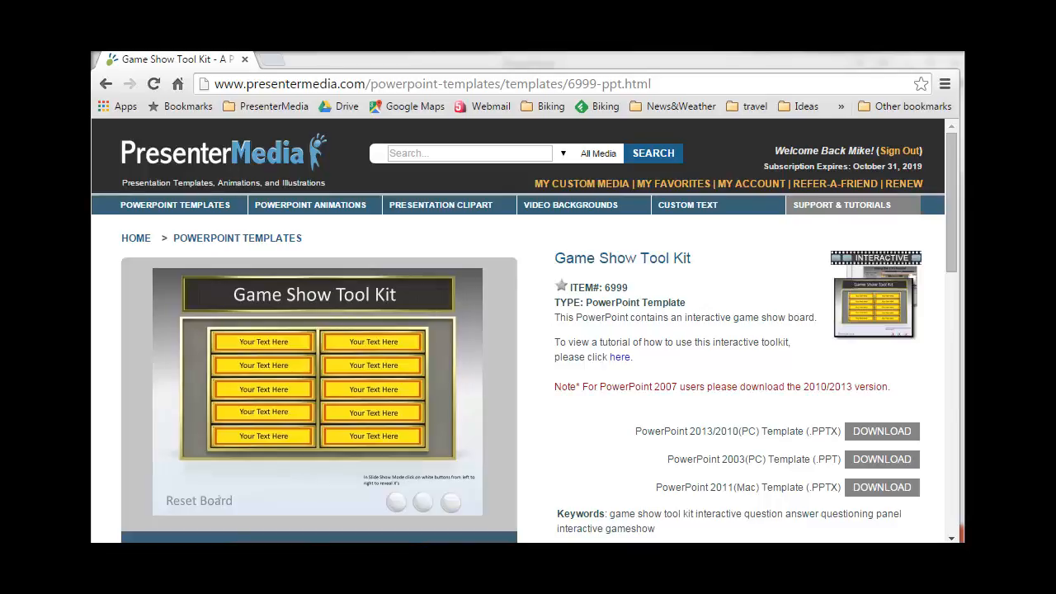
Step: Open the game_show_tool_kit_2010_6999 presentation through the File menu
{"action": "left_click", "coordinate": [263, 340]}
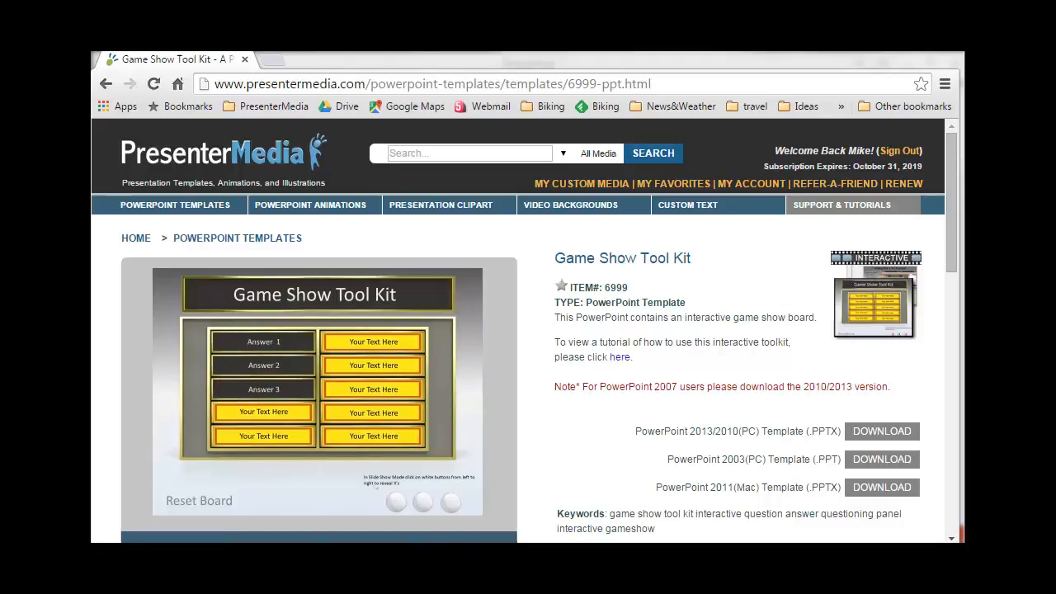
{"action": "left_click", "coordinate": [395, 502]}
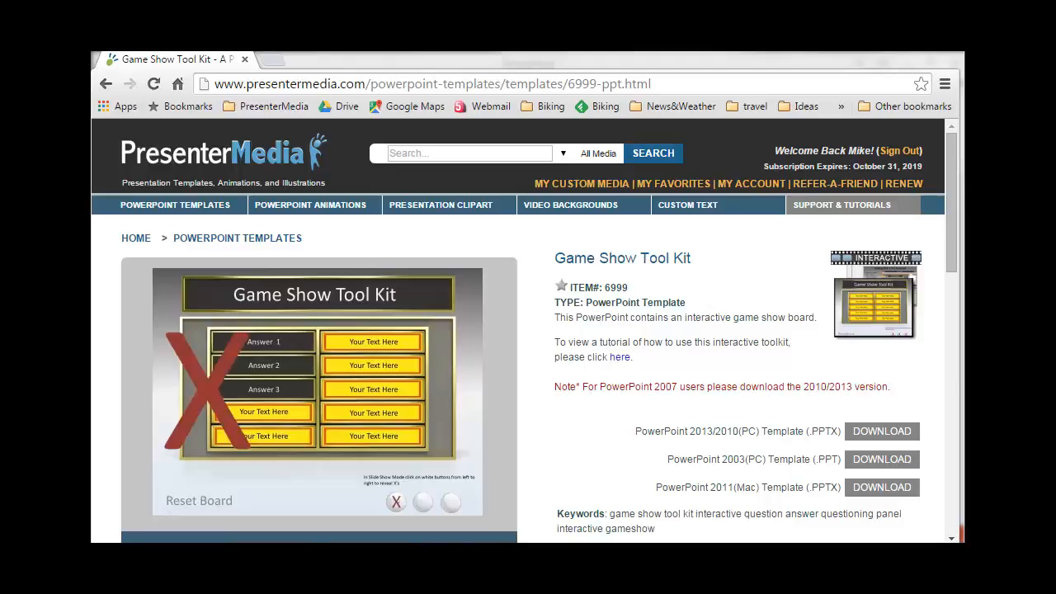
{"action": "left_click", "coordinate": [395, 502]}
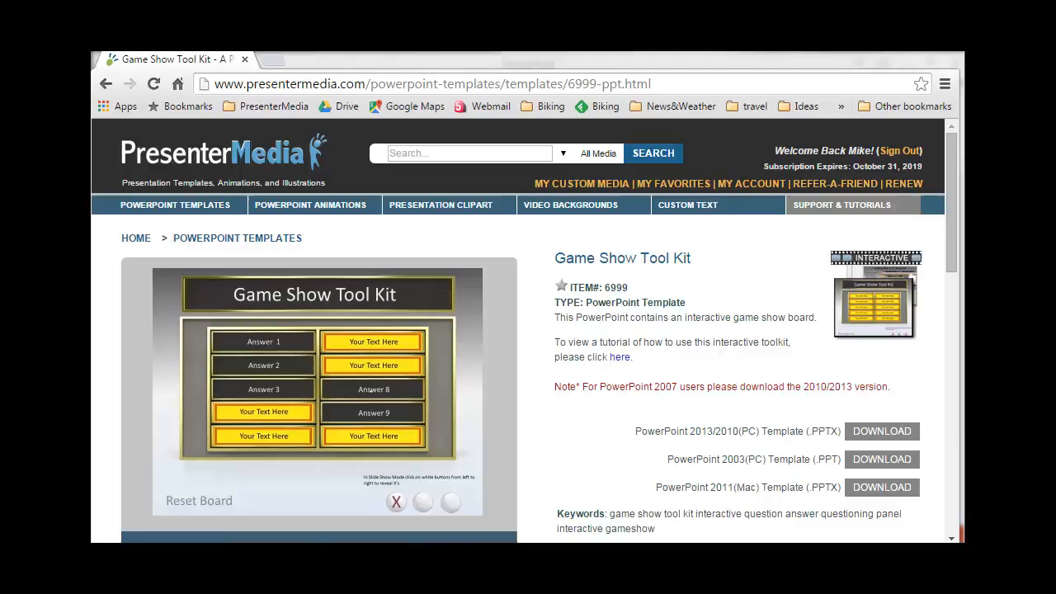
{"action": "left_click", "coordinate": [372, 340]}
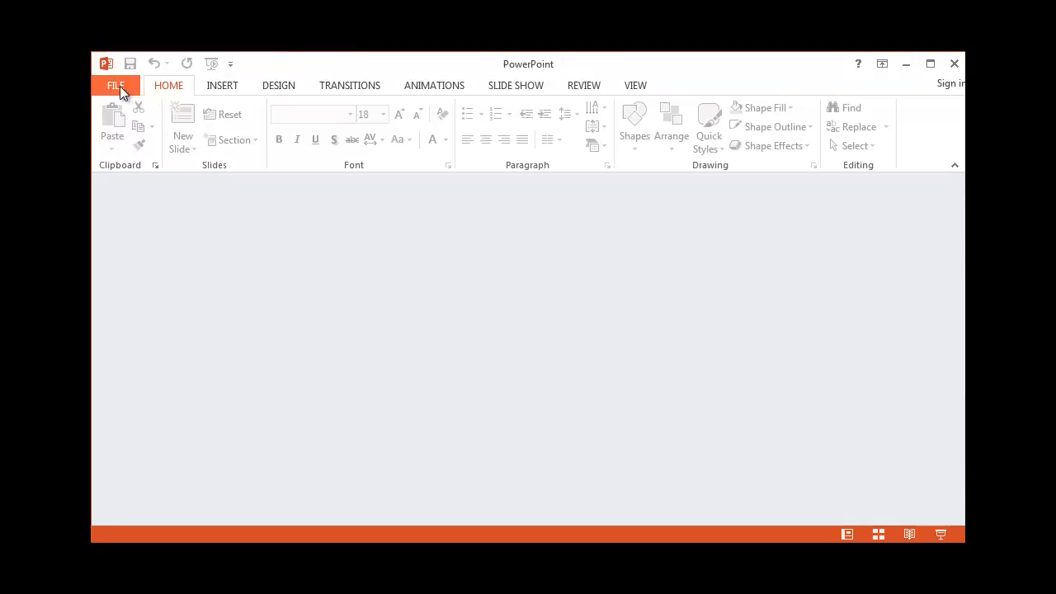
{"action": "left_click", "coordinate": [116, 84]}
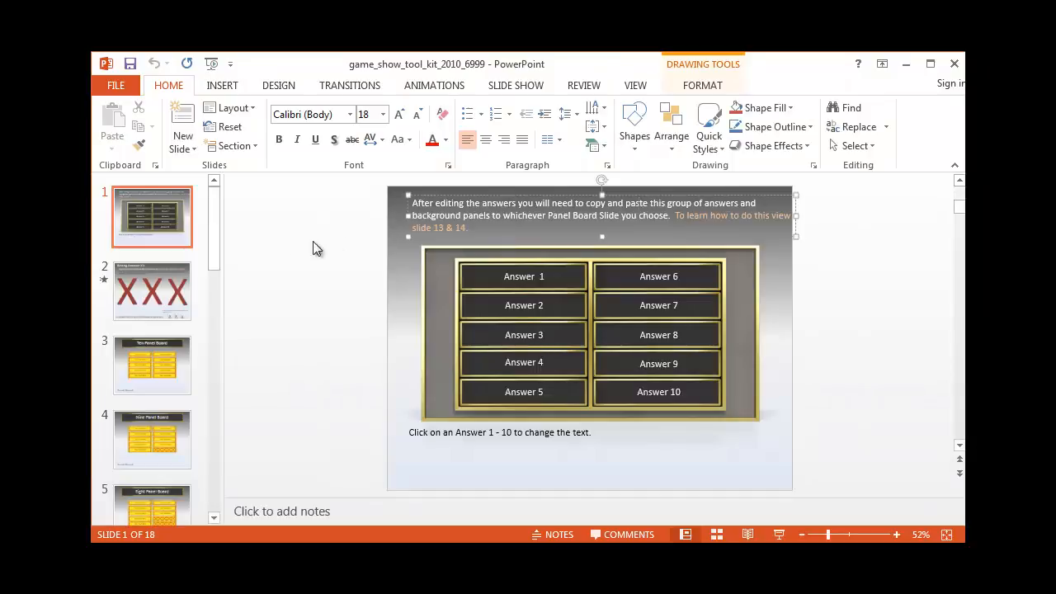
{"action": "mouse_move", "coordinate": [376, 275]}
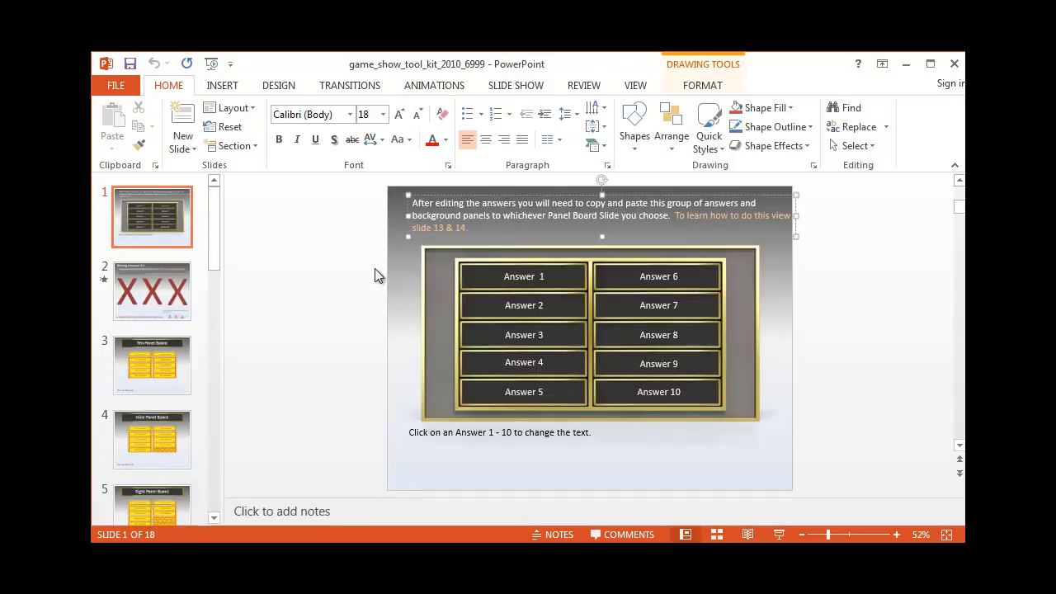
{"action": "mouse_move", "coordinate": [503, 381]}
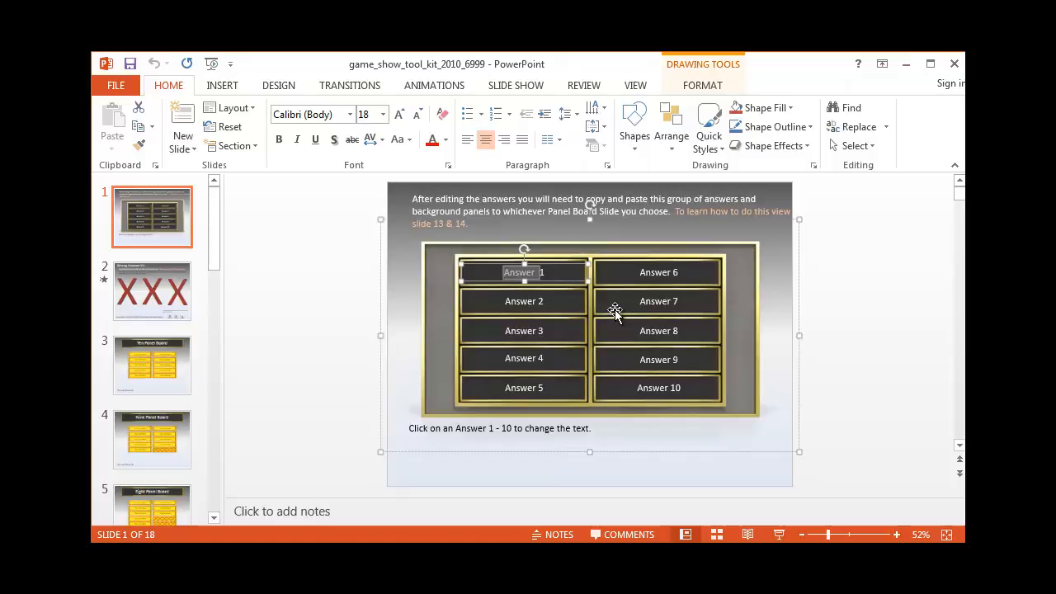
Step: Replace slide 1's Answer 1, 2 and 3 text with TEST 1, TEST 2 and TEST 3
{"action": "type", "text": "TEST 1"}
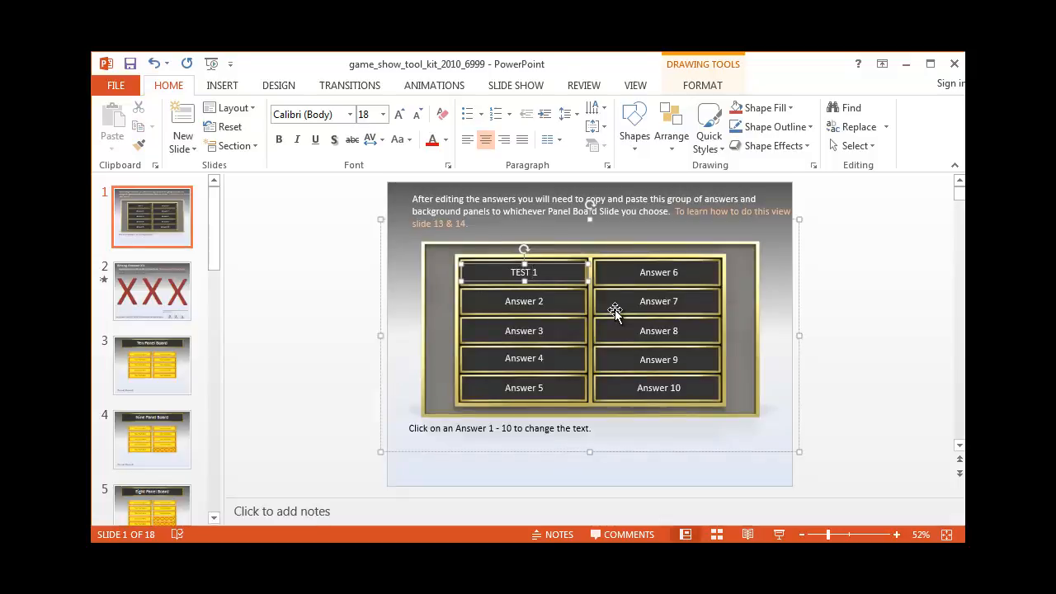
{"action": "double_click", "coordinate": [524, 301]}
{"action": "type", "text": "TEST"}
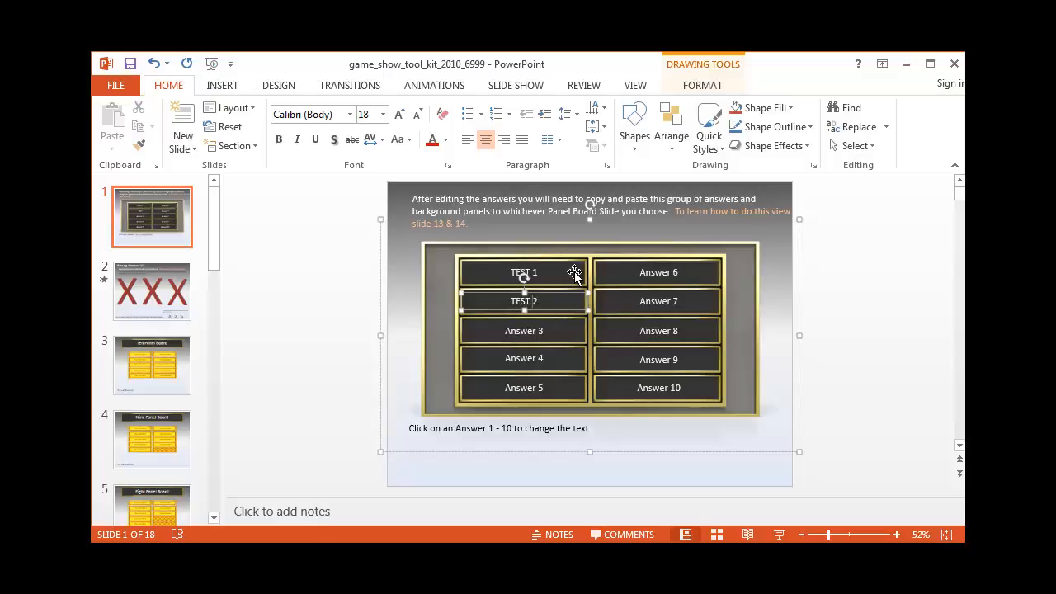
{"action": "left_click", "coordinate": [524, 330]}
{"action": "type", "text": "TEST"}
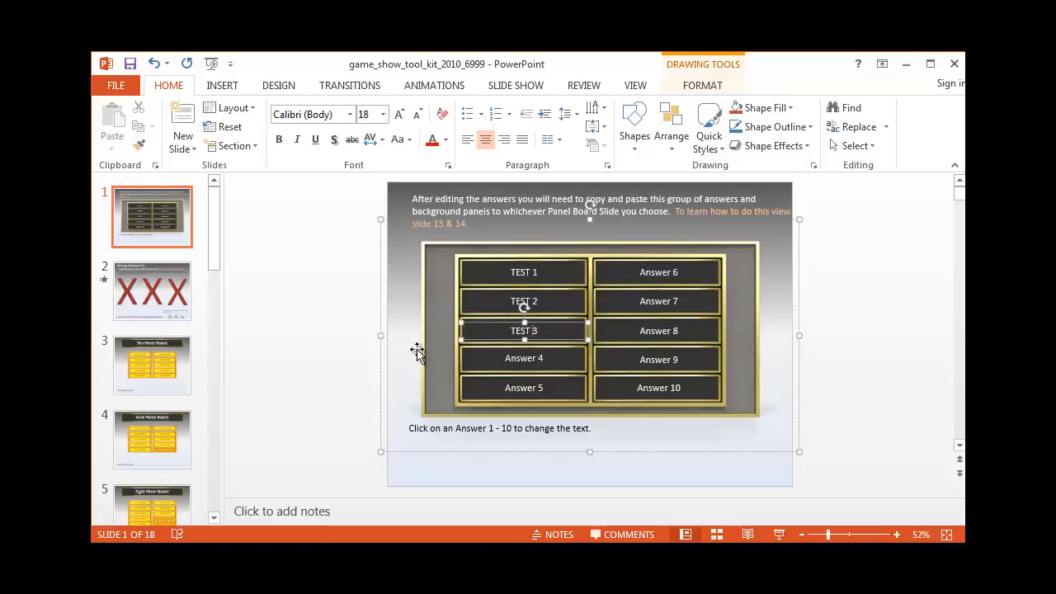
{"action": "left_click", "coordinate": [152, 290]}
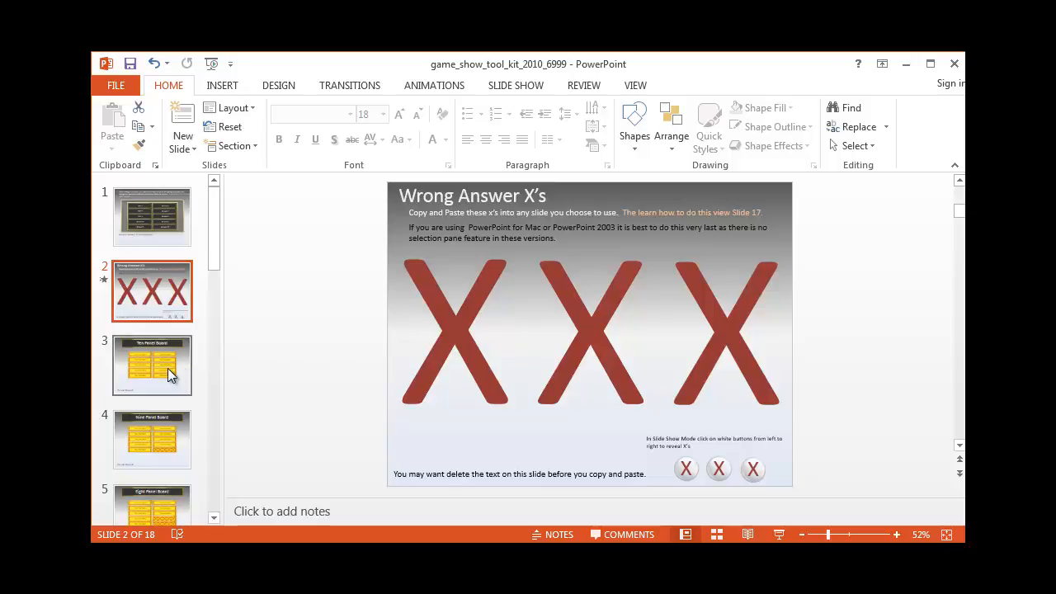
Step: Move through the slide thumbnails from the Nine Panel Board to the Ten Panel Board
{"action": "left_click", "coordinate": [152, 365]}
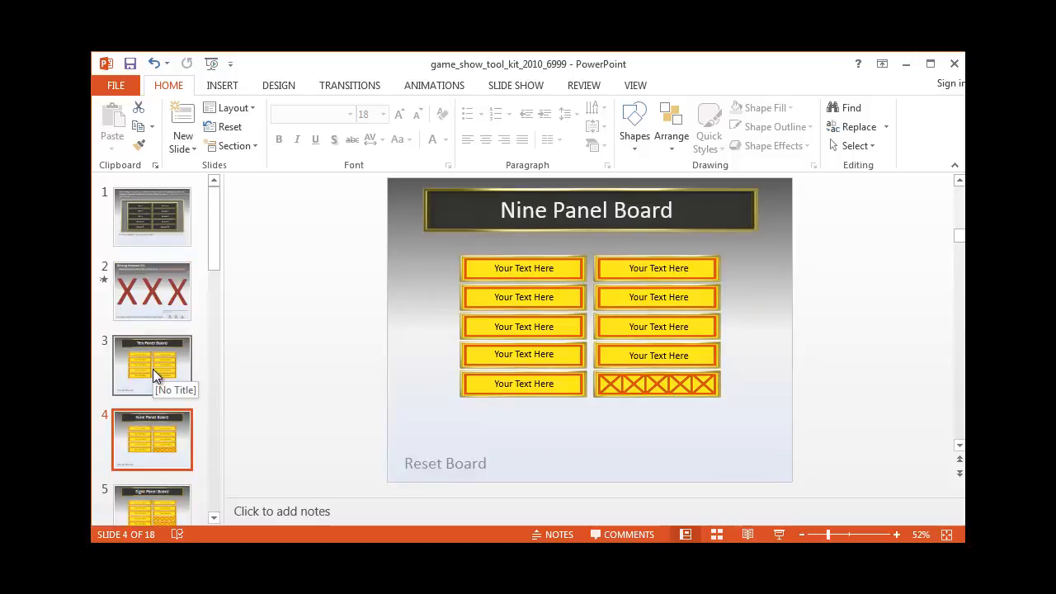
{"action": "left_click", "coordinate": [151, 366]}
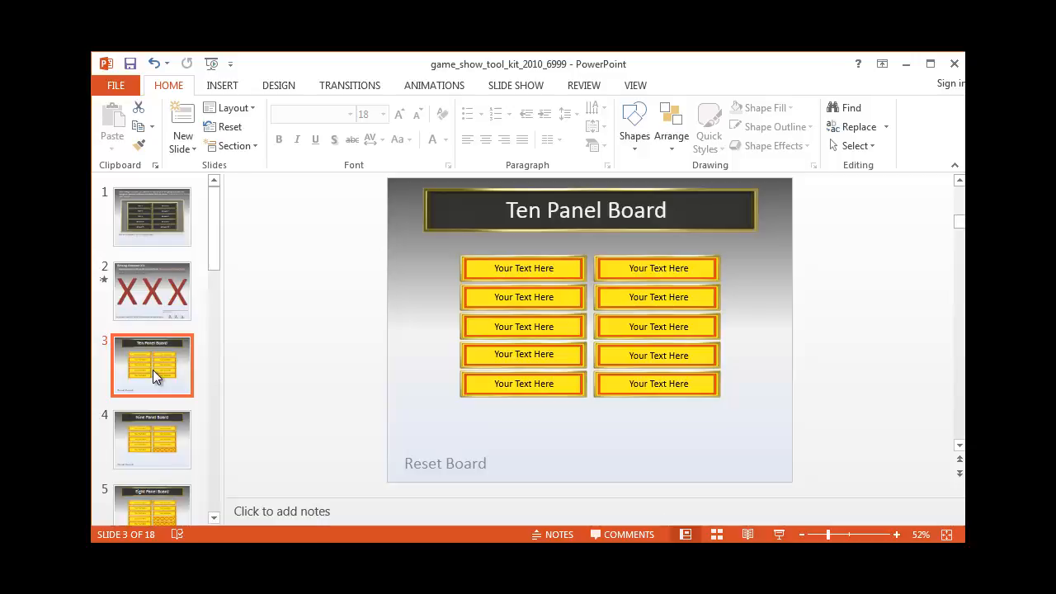
{"action": "mouse_move", "coordinate": [216, 259]}
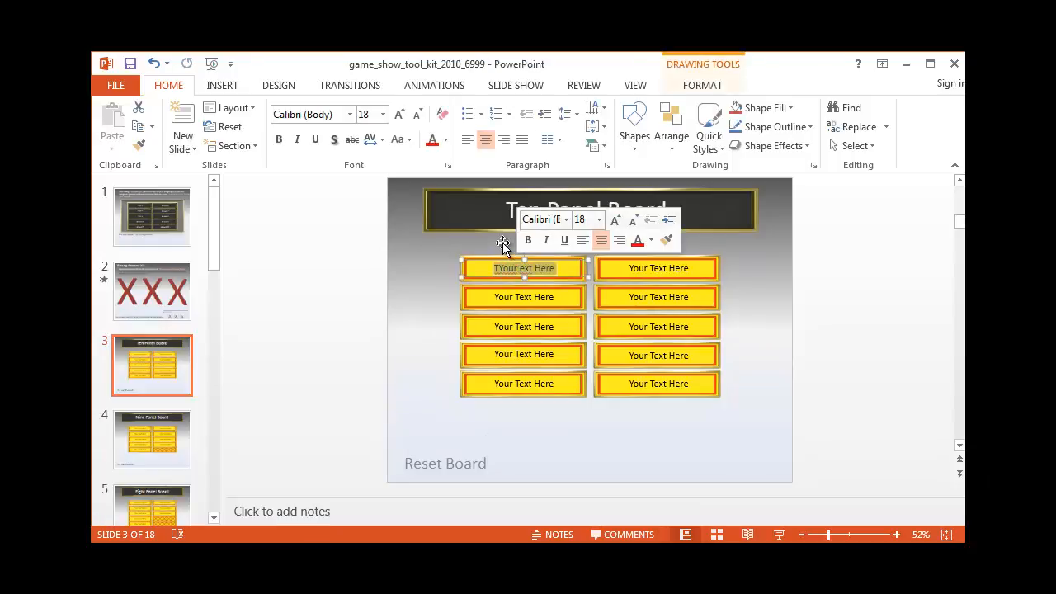
Step: Retype the left-column placeholders as Question 1, Question 2 and Question 3
{"action": "type", "text": "Question 1"}
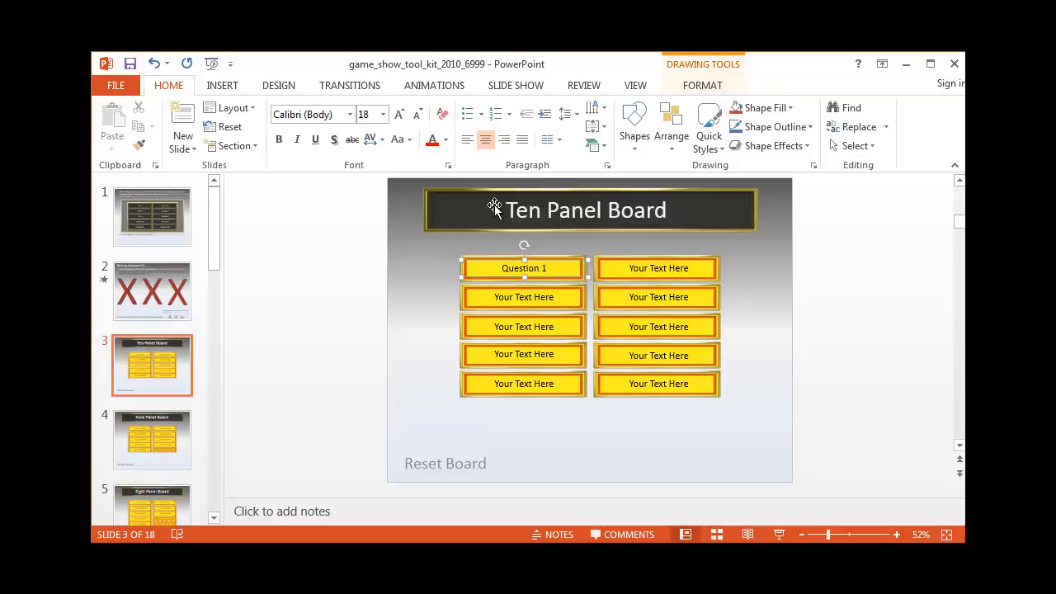
{"action": "left_click", "coordinate": [523, 267]}
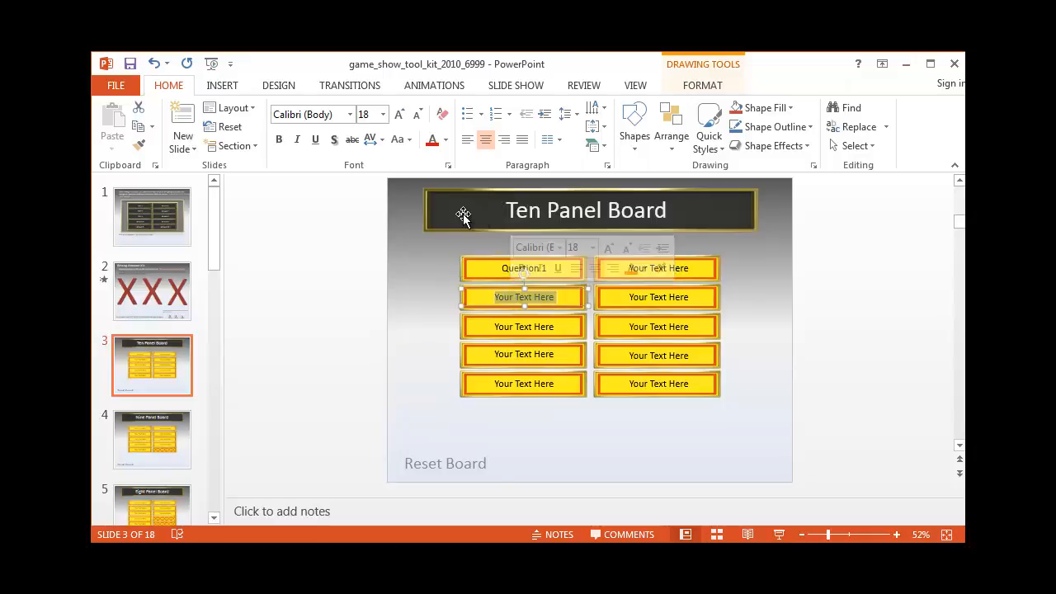
{"action": "type", "text": "Question 2"}
{"action": "left_click", "coordinate": [523, 326]}
{"action": "type", "text": "Question 3"}
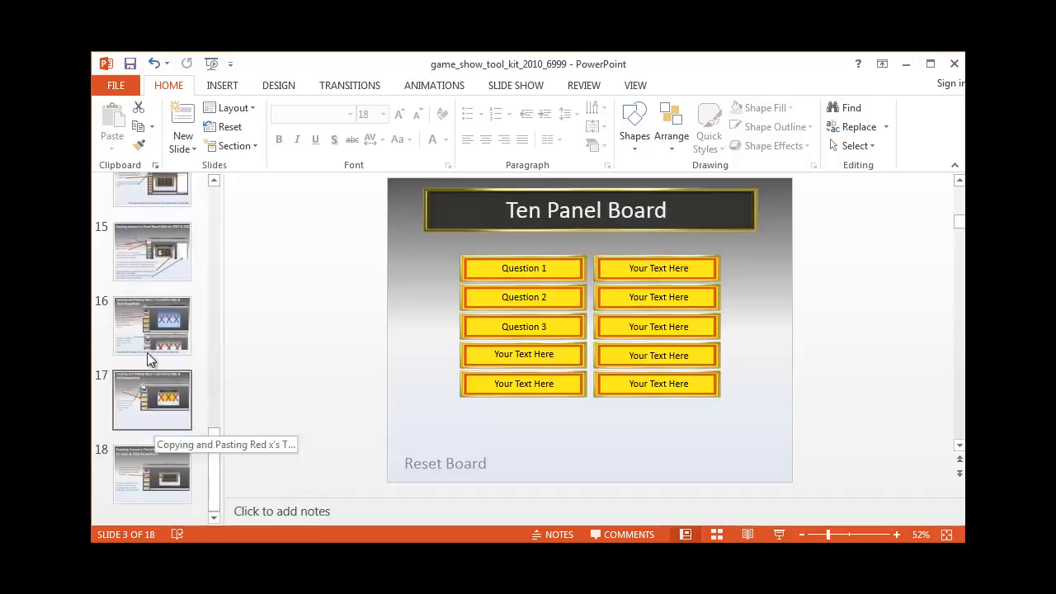
Step: View the copying-the-answers-panel slide, then return to slide 1's TEST answers
{"action": "left_click", "coordinate": [152, 326]}
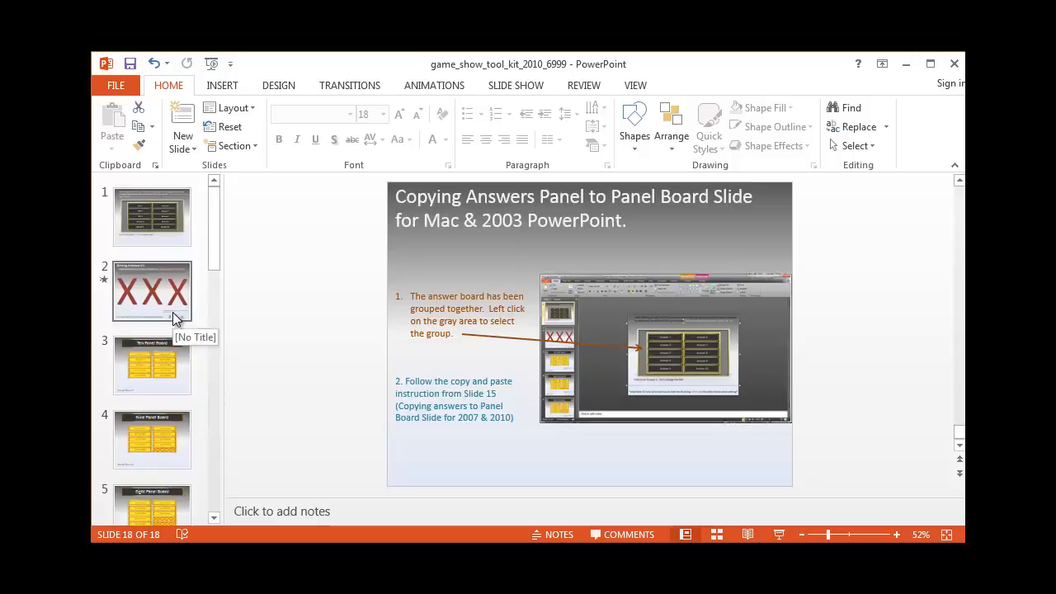
{"action": "left_click", "coordinate": [152, 216]}
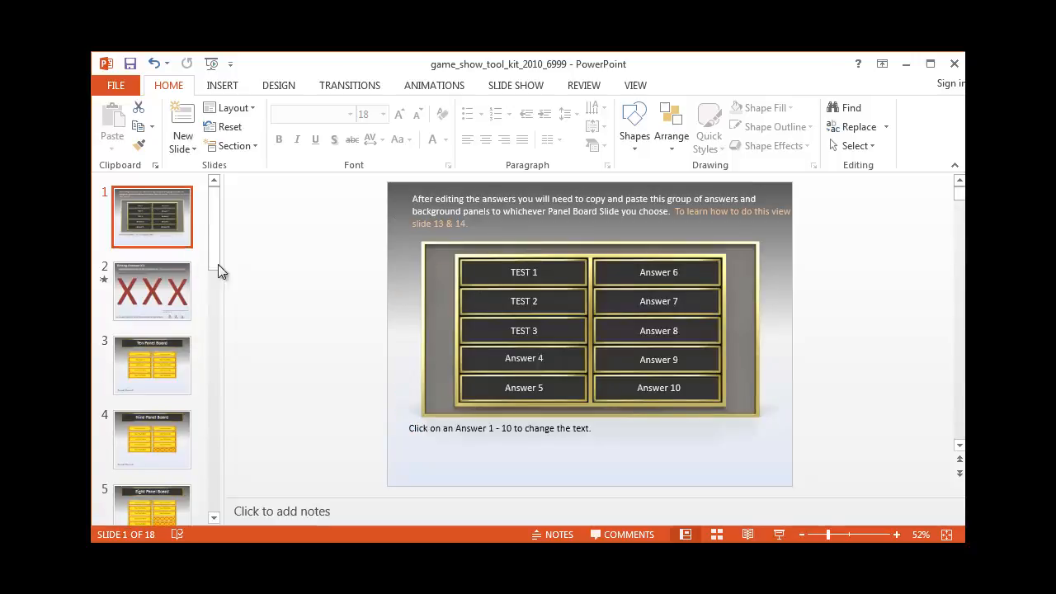
{"action": "mouse_move", "coordinate": [357, 357]}
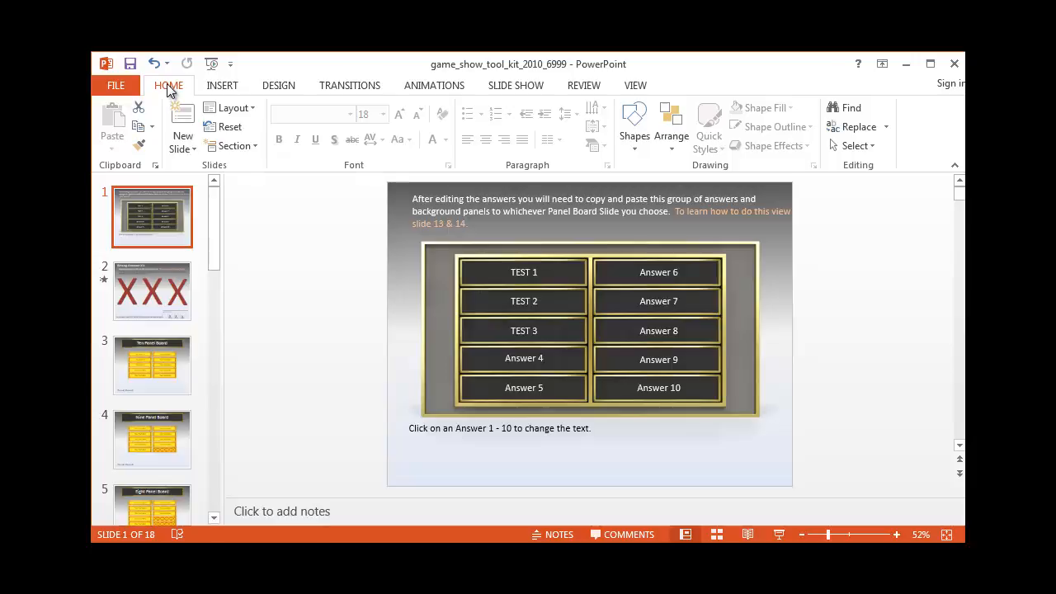
{"action": "mouse_move", "coordinate": [547, 171]}
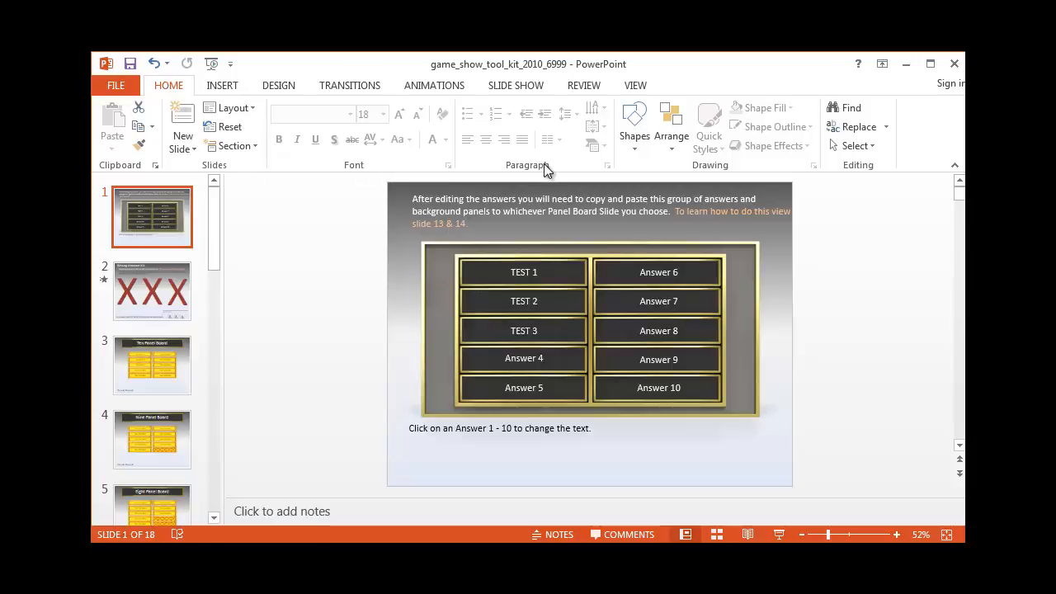
{"action": "mouse_move", "coordinate": [855, 145]}
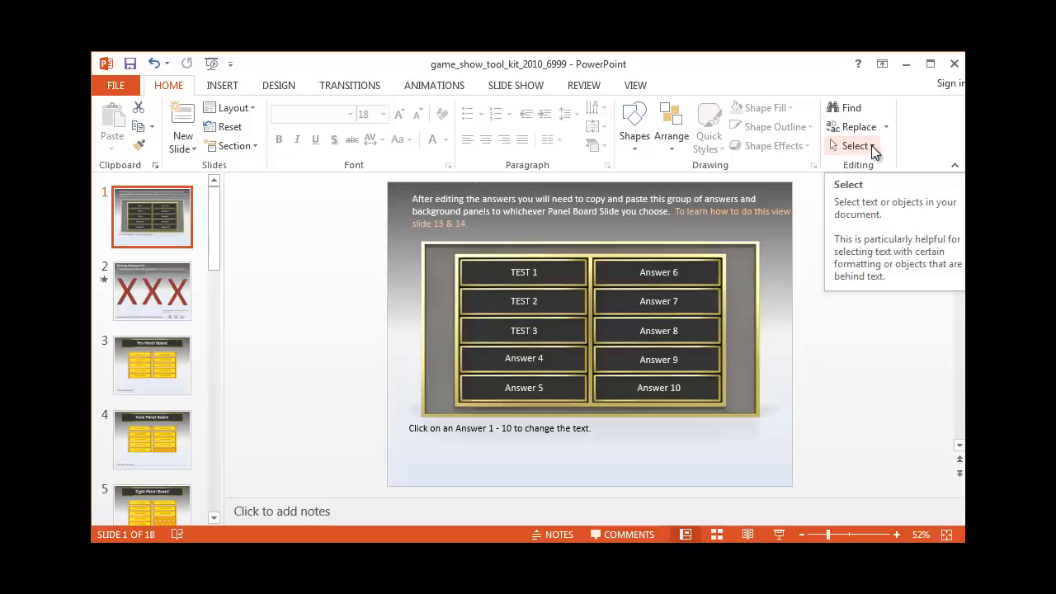
Step: Open the Selection Pane from Home > Editing > Select on slide 1
{"action": "left_click", "coordinate": [856, 145]}
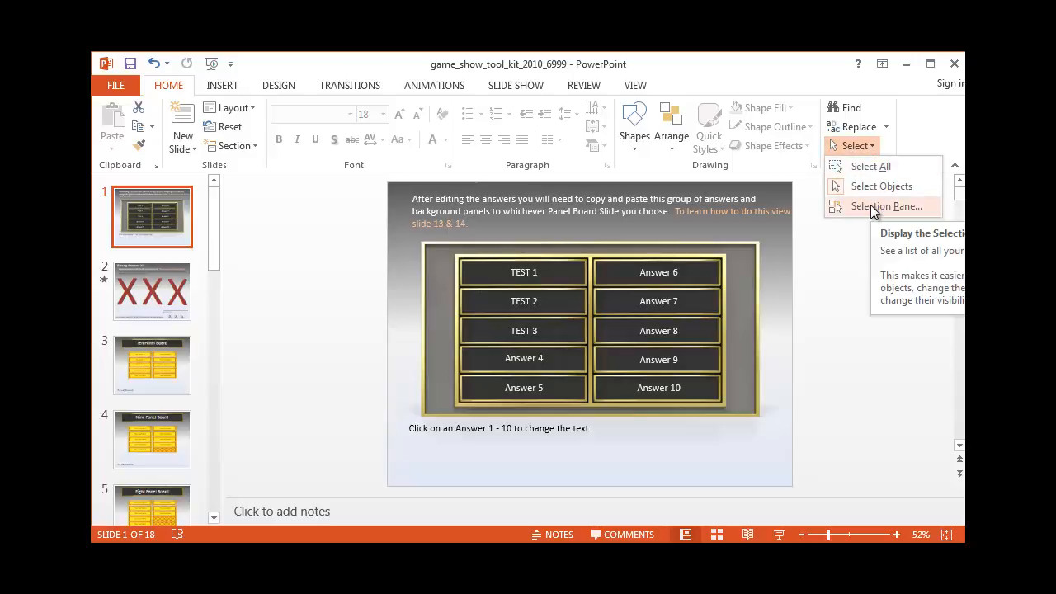
{"action": "left_click", "coordinate": [886, 206]}
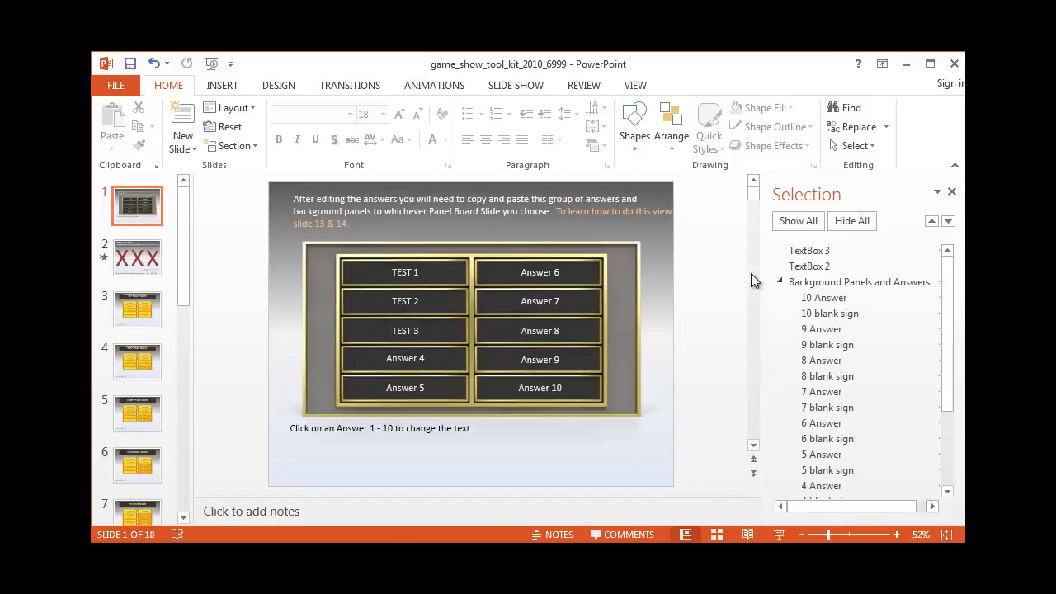
{"action": "mouse_move", "coordinate": [745, 323]}
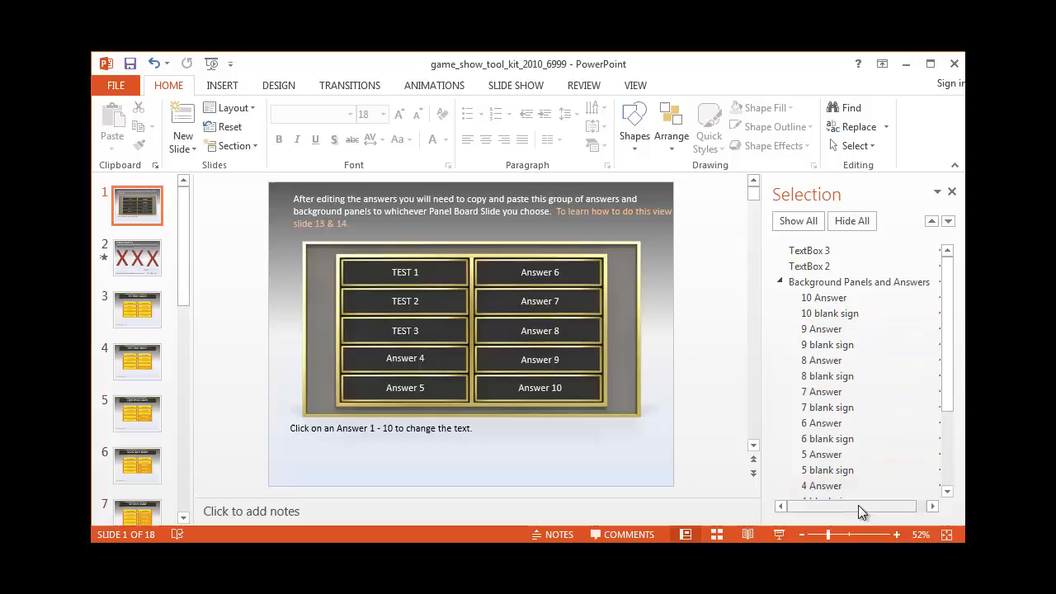
{"action": "left_click", "coordinate": [823, 298]}
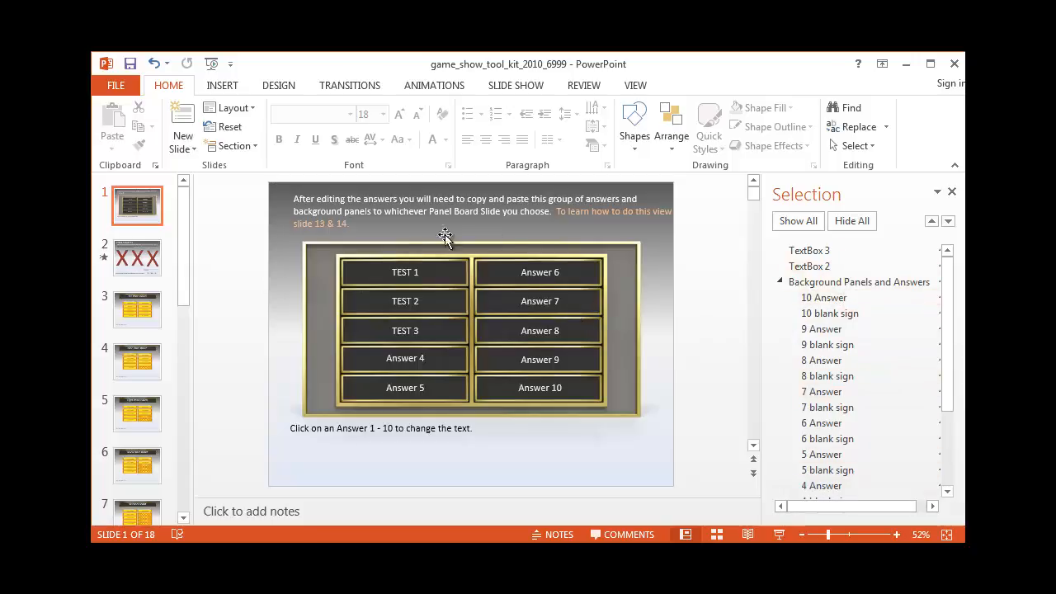
{"action": "mouse_move", "coordinate": [625, 383]}
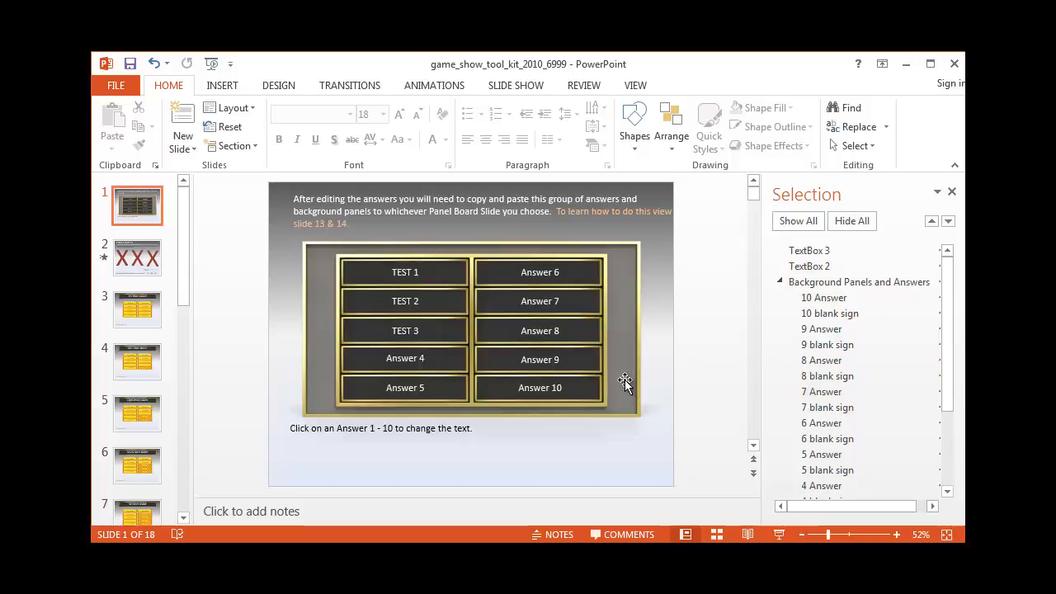
{"action": "mouse_move", "coordinate": [625, 383]}
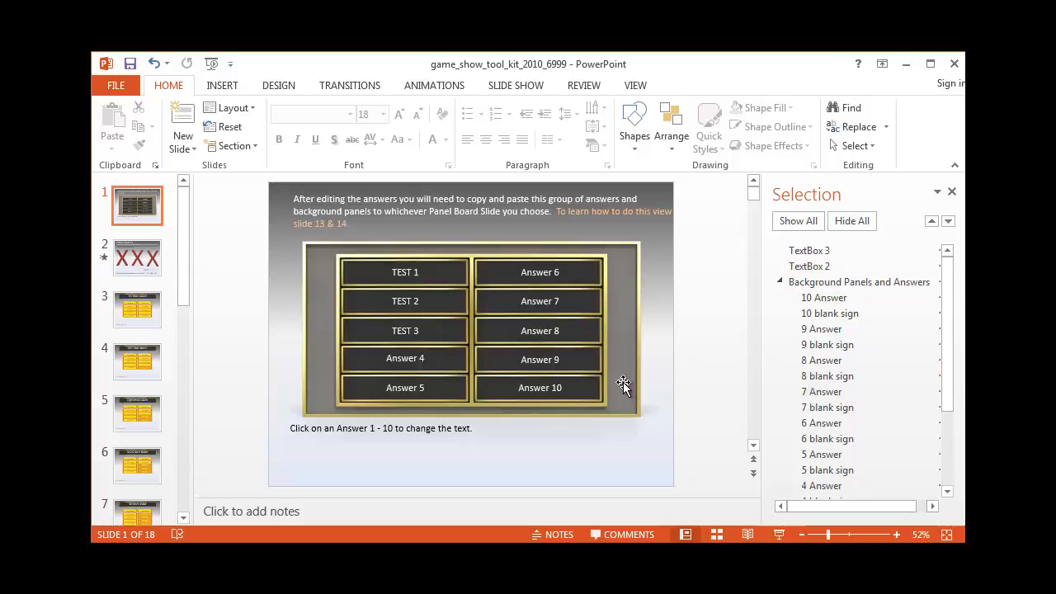
{"action": "mouse_move", "coordinate": [709, 225]}
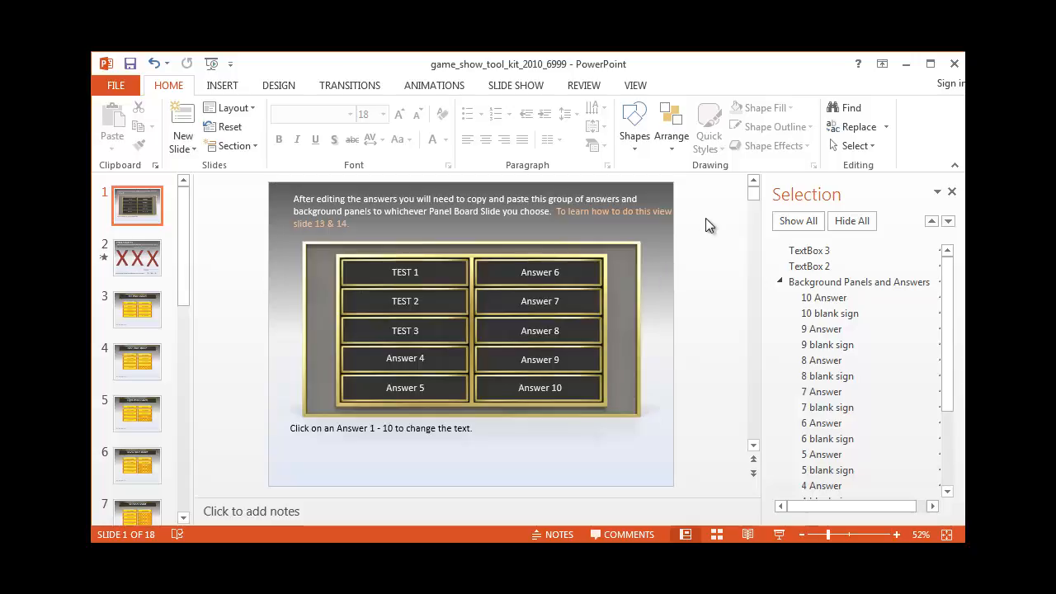
{"action": "mouse_move", "coordinate": [700, 211]}
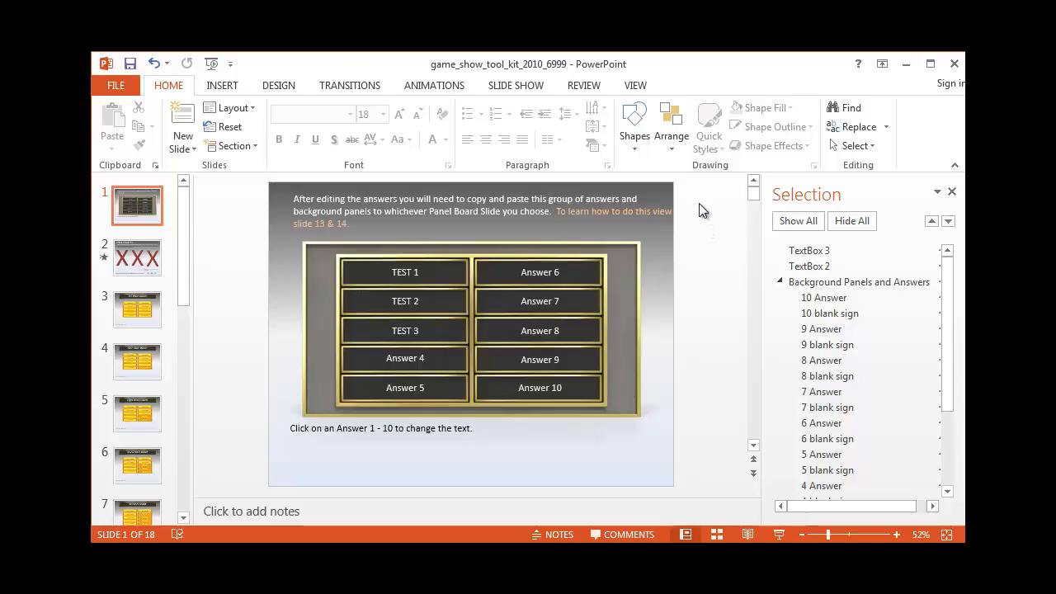
{"action": "mouse_move", "coordinate": [712, 229]}
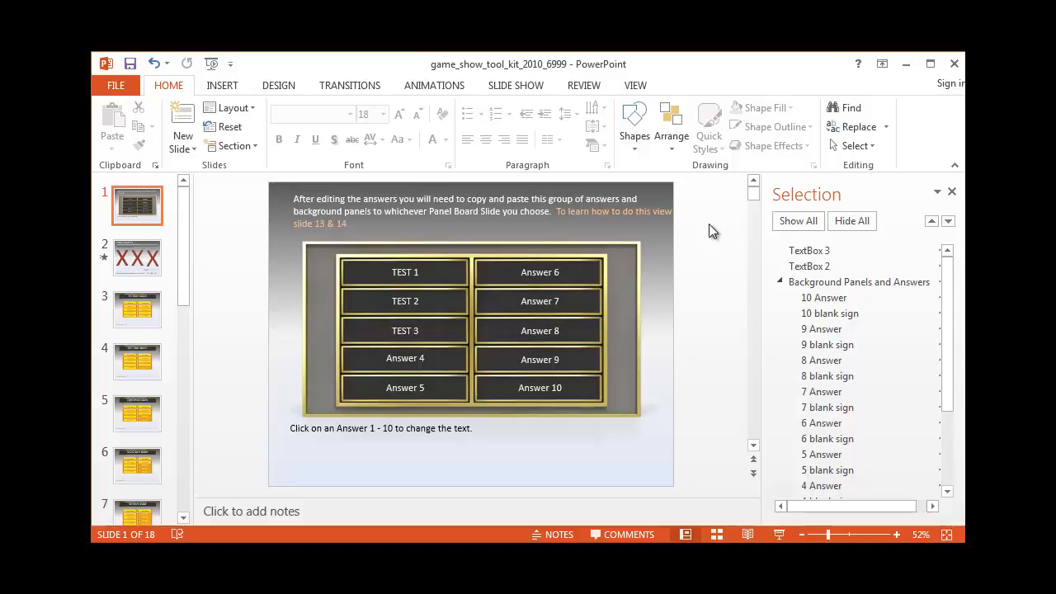
{"action": "mouse_move", "coordinate": [343, 476]}
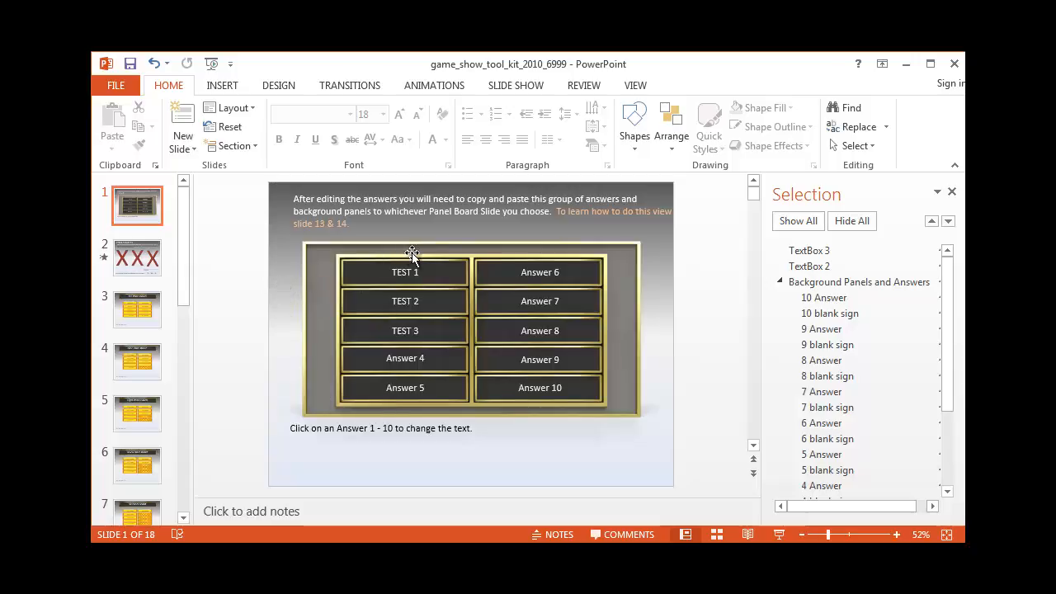
{"action": "mouse_move", "coordinate": [450, 357]}
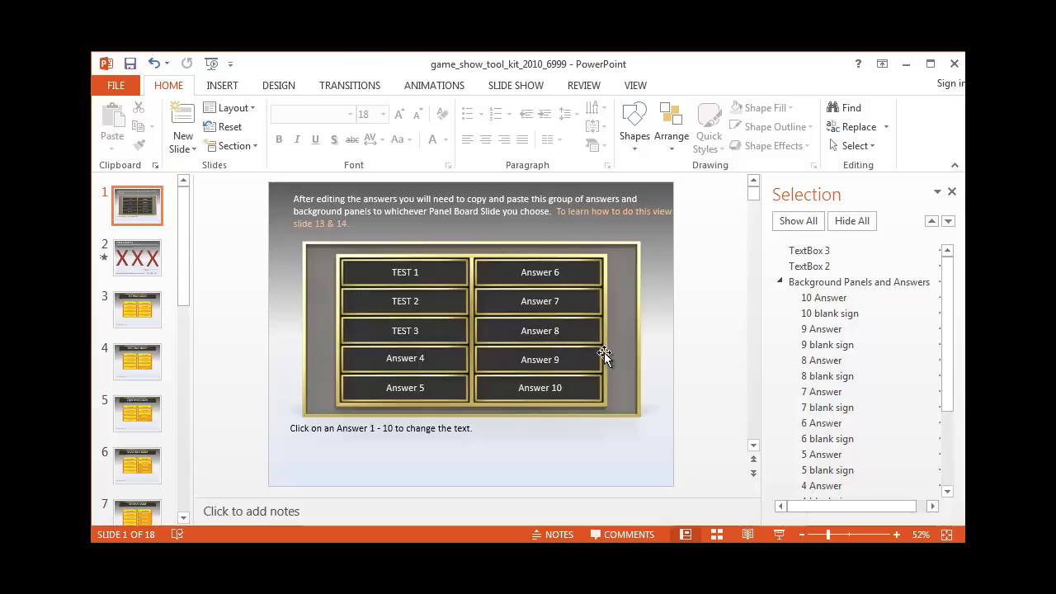
{"action": "mouse_move", "coordinate": [806, 293]}
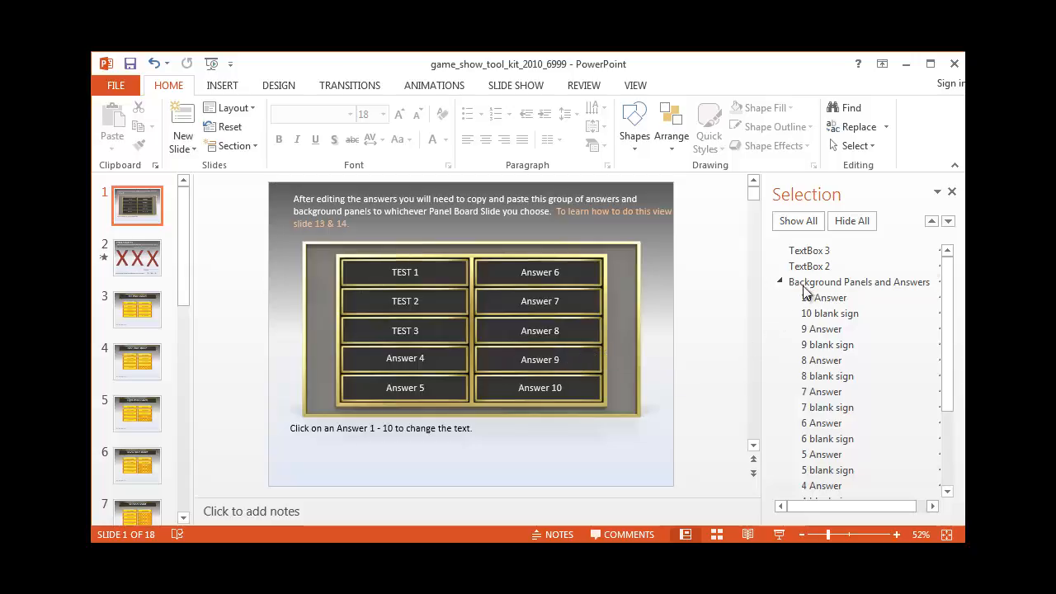
Step: Copy the Background Panels and Answers group, then show the Ten Panel Board slide
{"action": "left_click", "coordinate": [859, 281]}
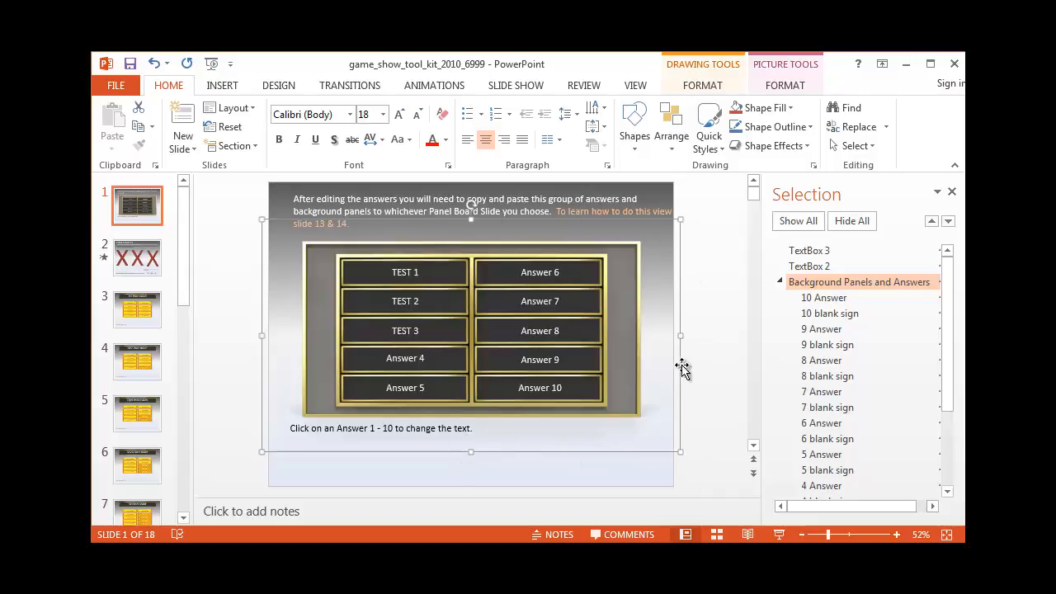
{"action": "mouse_move", "coordinate": [659, 409]}
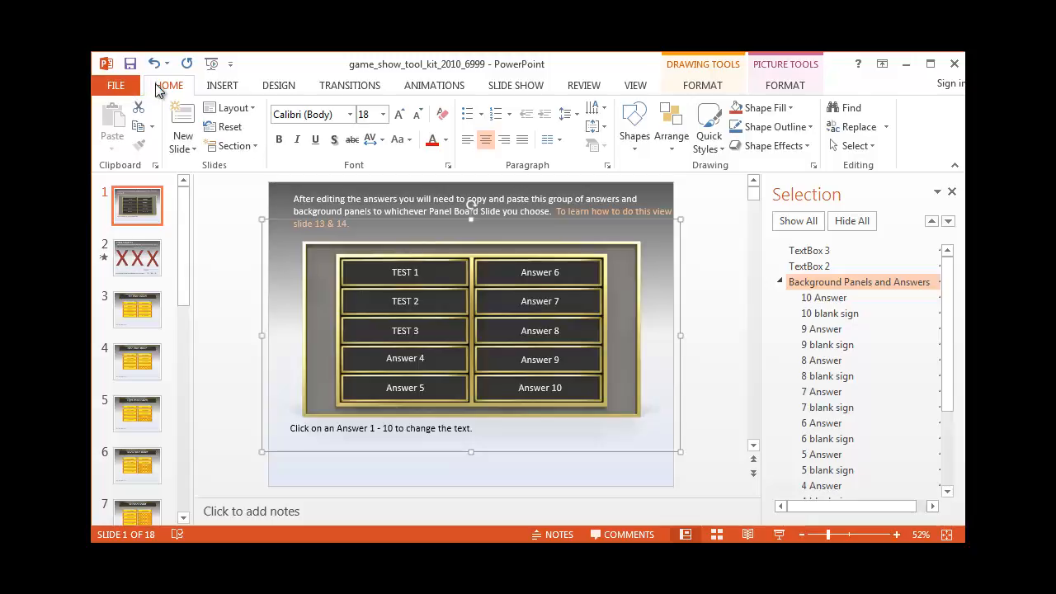
{"action": "mouse_move", "coordinate": [154, 157]}
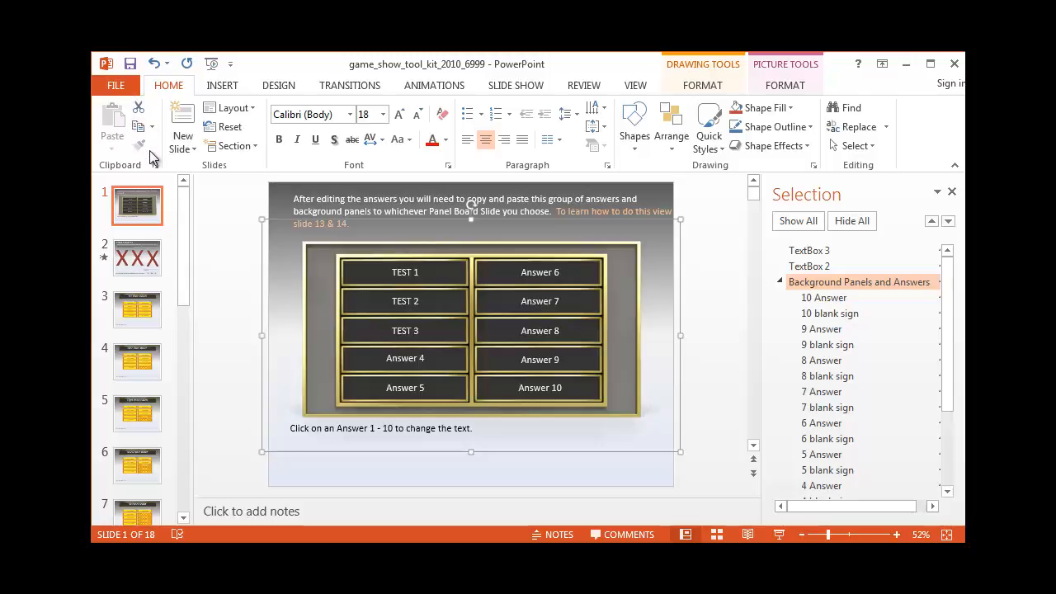
{"action": "mouse_move", "coordinate": [166, 99]}
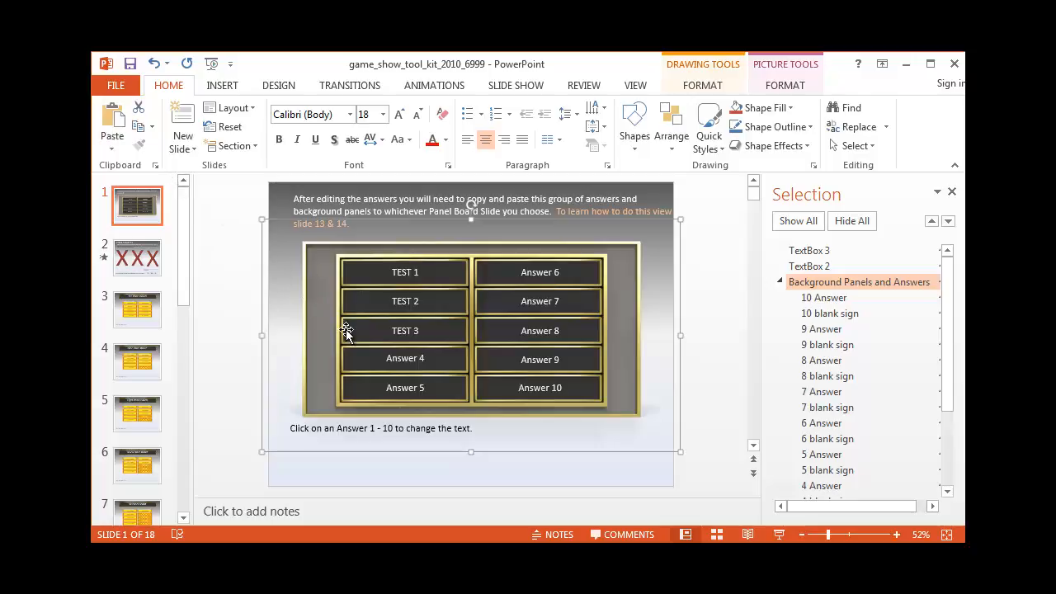
{"action": "mouse_move", "coordinate": [348, 338]}
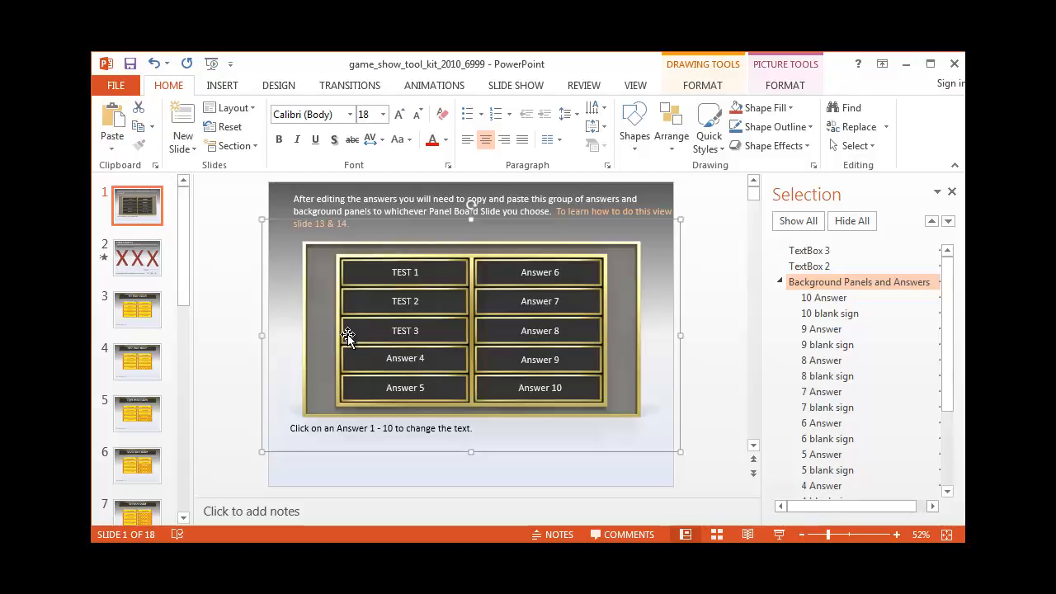
{"action": "mouse_move", "coordinate": [268, 345]}
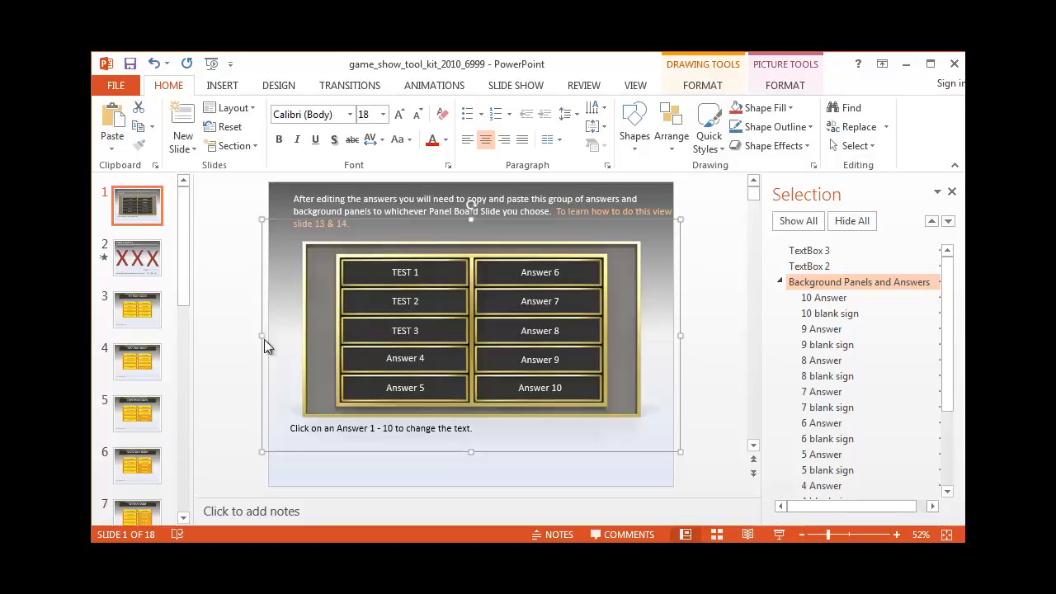
{"action": "left_click", "coordinate": [137, 309]}
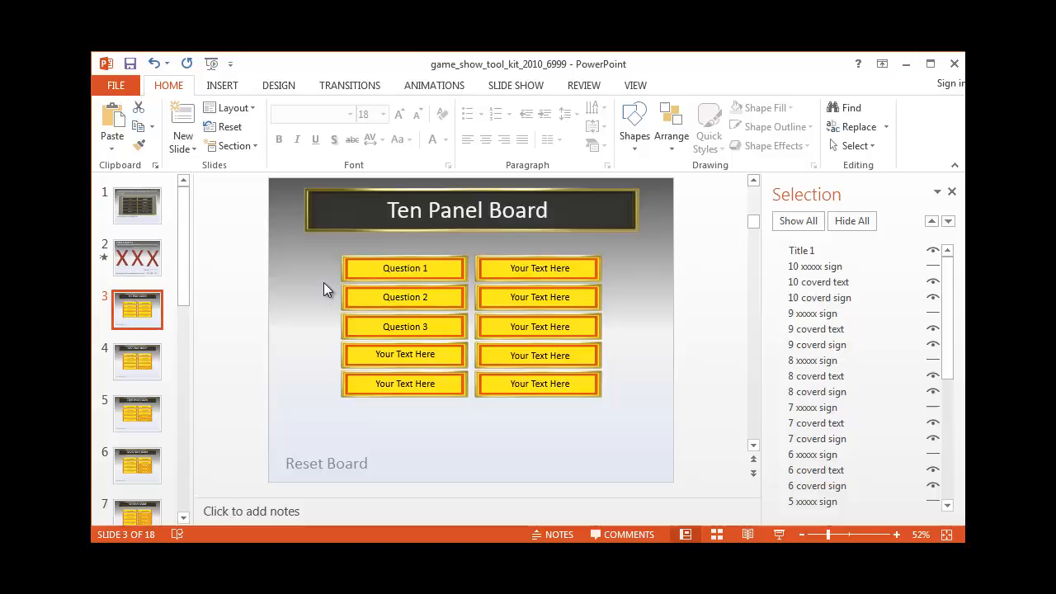
{"action": "mouse_move", "coordinate": [321, 278]}
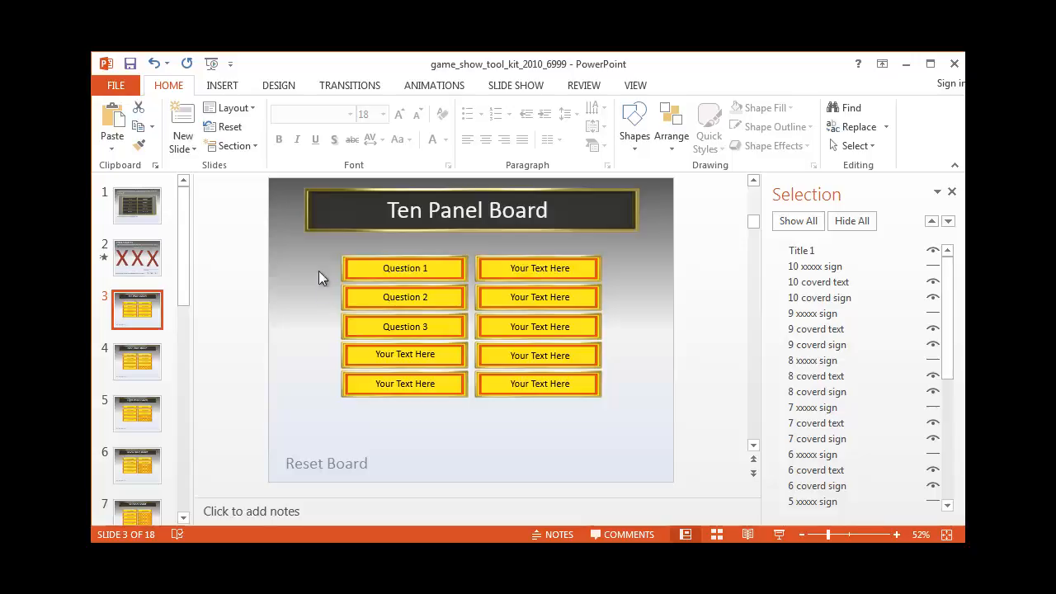
Step: Paste the Background Panels and Answers group, with TEST 1–3 and Answers 4–10, onto slide 3
{"action": "left_click", "coordinate": [111, 120]}
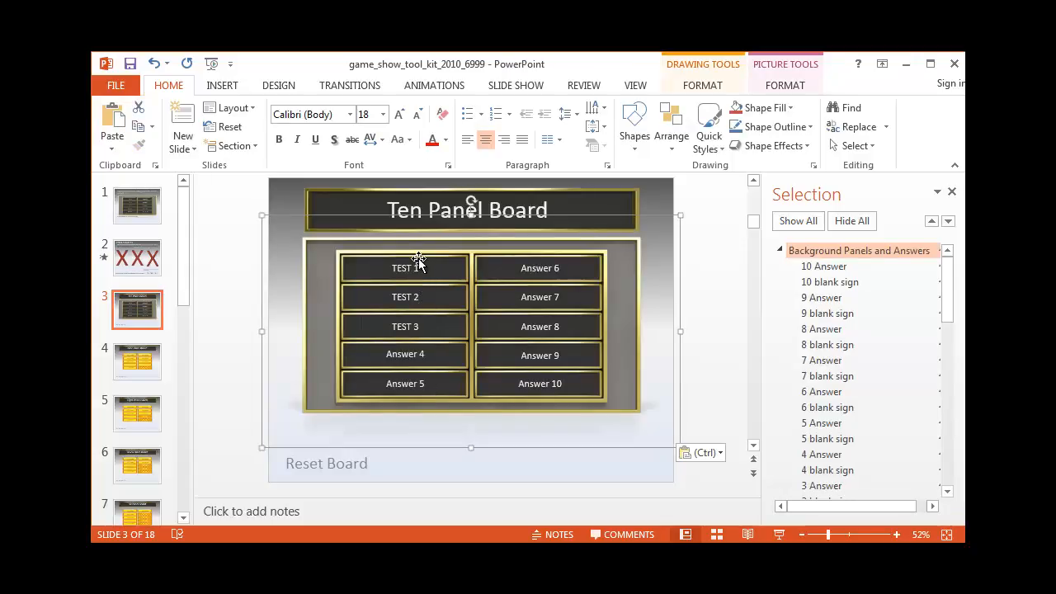
{"action": "mouse_move", "coordinate": [425, 326]}
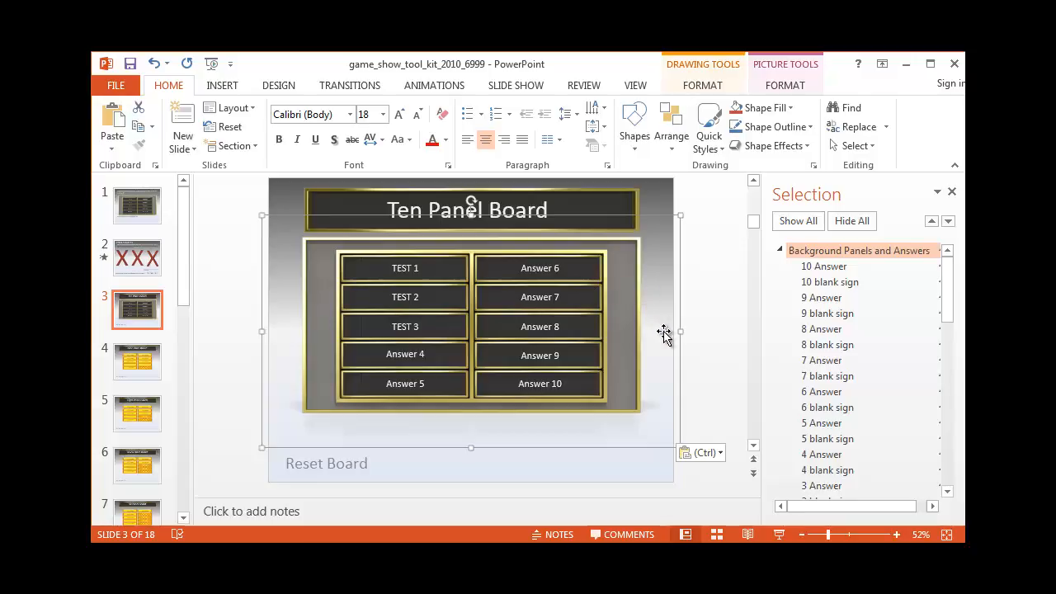
{"action": "mouse_move", "coordinate": [660, 336]}
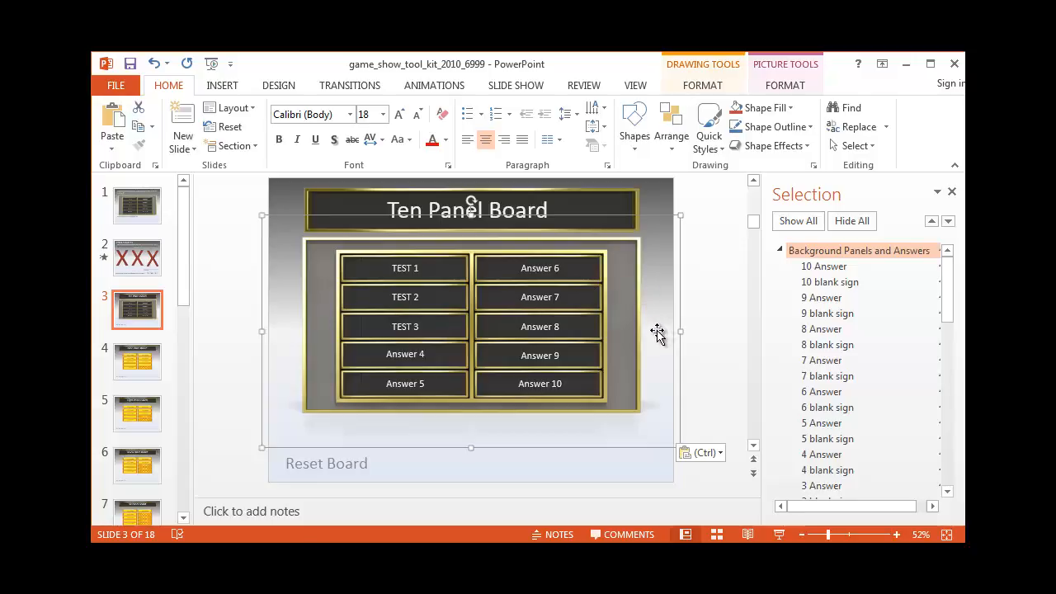
{"action": "mouse_move", "coordinate": [657, 315]}
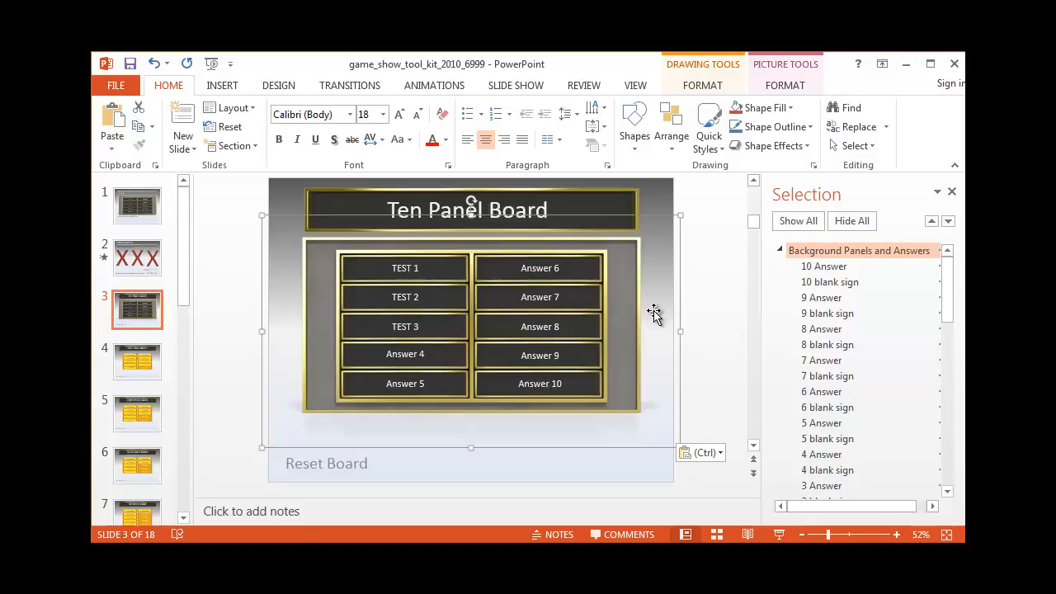
Step: Send the pasted answers group to the back, behind the yellow question panels
{"action": "right_click", "coordinate": [654, 318]}
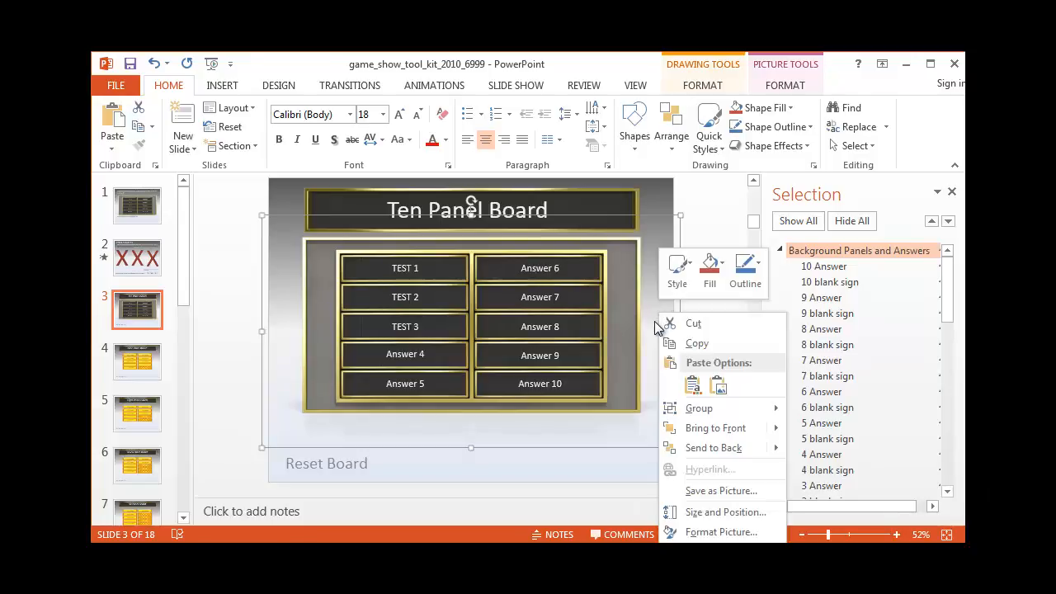
{"action": "mouse_move", "coordinate": [713, 447]}
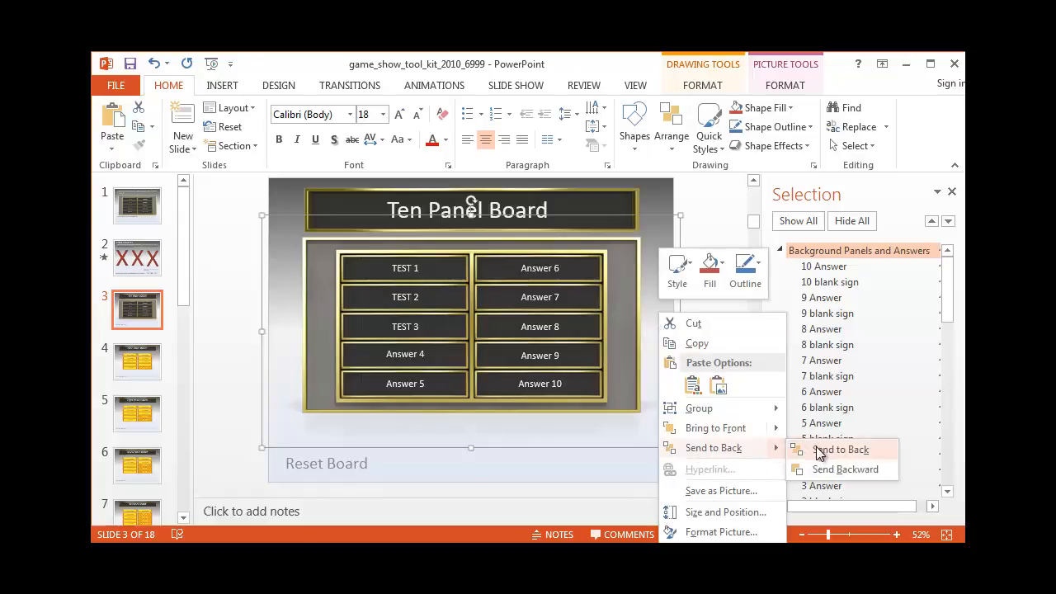
{"action": "left_click", "coordinate": [839, 448]}
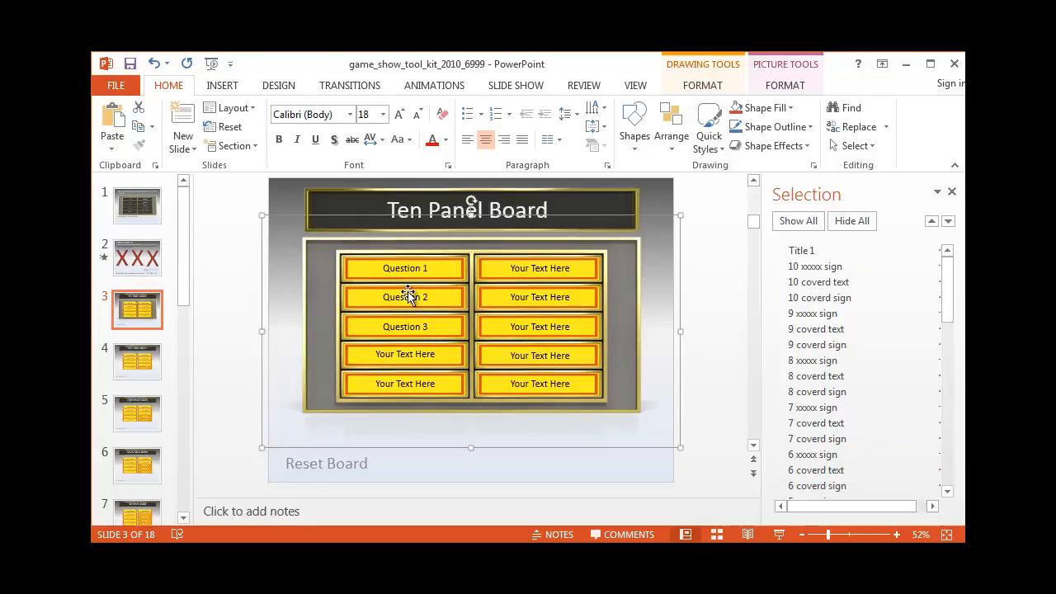
{"action": "mouse_move", "coordinate": [563, 322]}
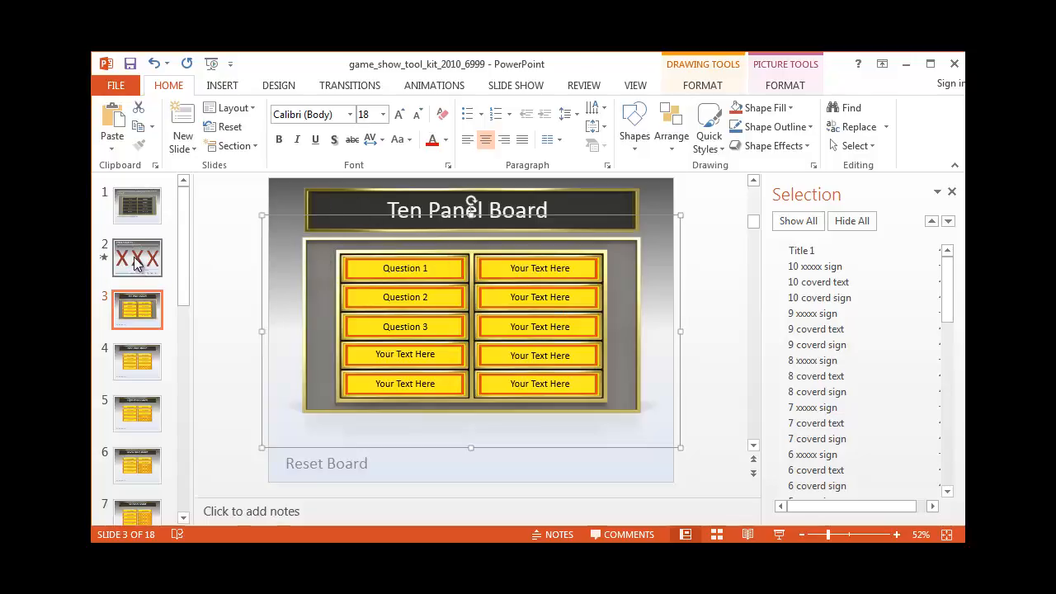
Step: On the Wrong Answer X's slide, select all X Slide and X Button items together
{"action": "left_click", "coordinate": [136, 258]}
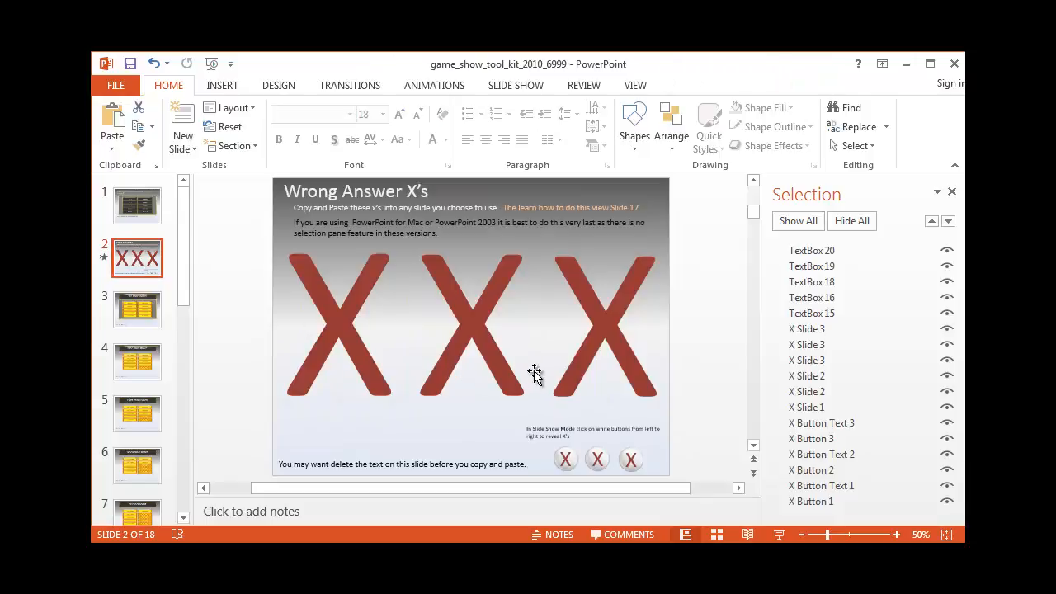
{"action": "mouse_move", "coordinate": [532, 375]}
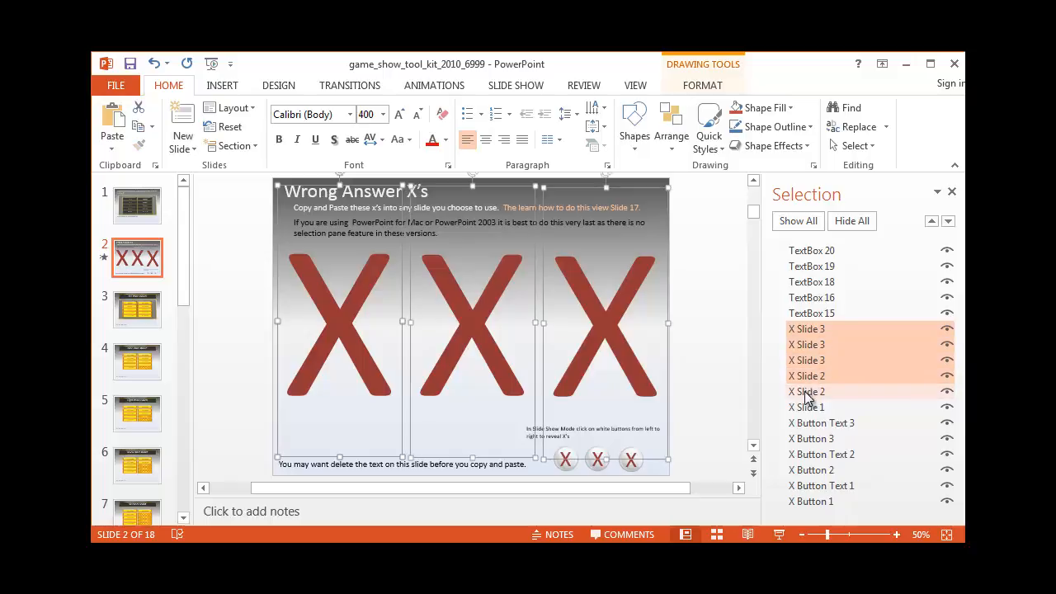
{"action": "left_click", "coordinate": [805, 407]}
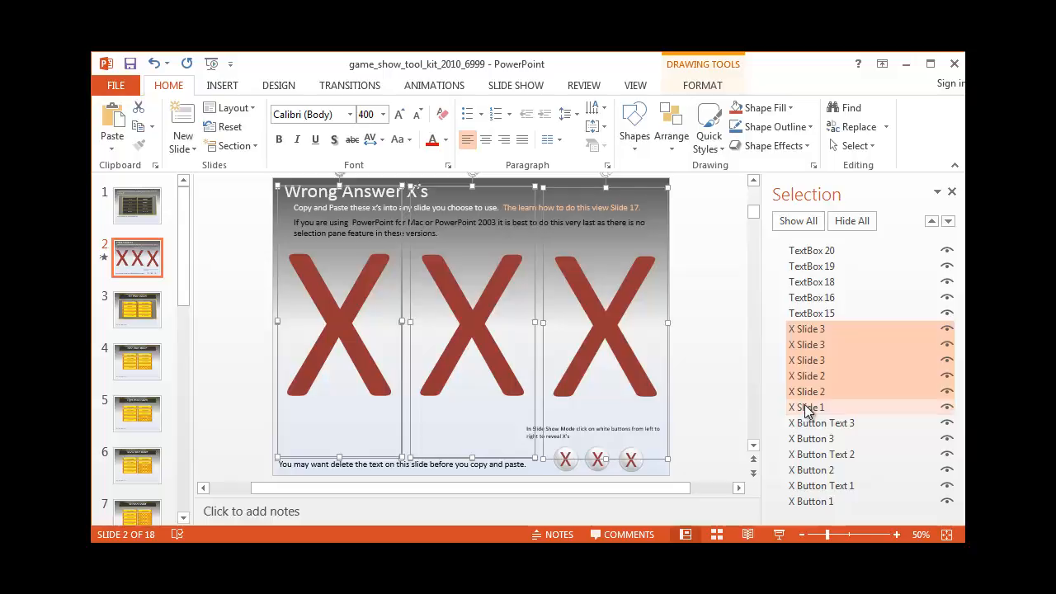
{"action": "left_click", "coordinate": [821, 422]}
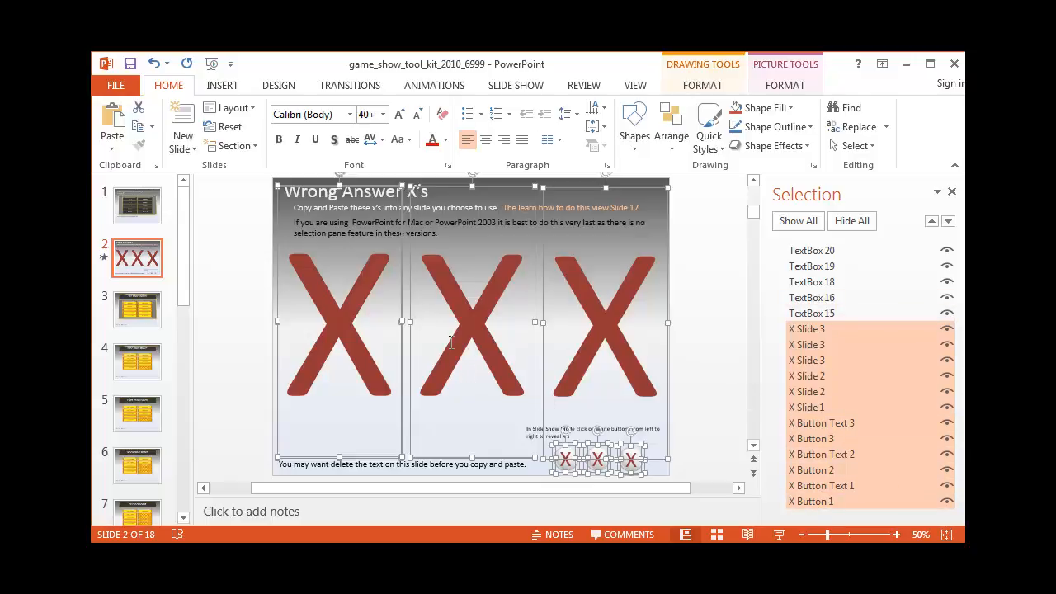
{"action": "mouse_move", "coordinate": [224, 276]}
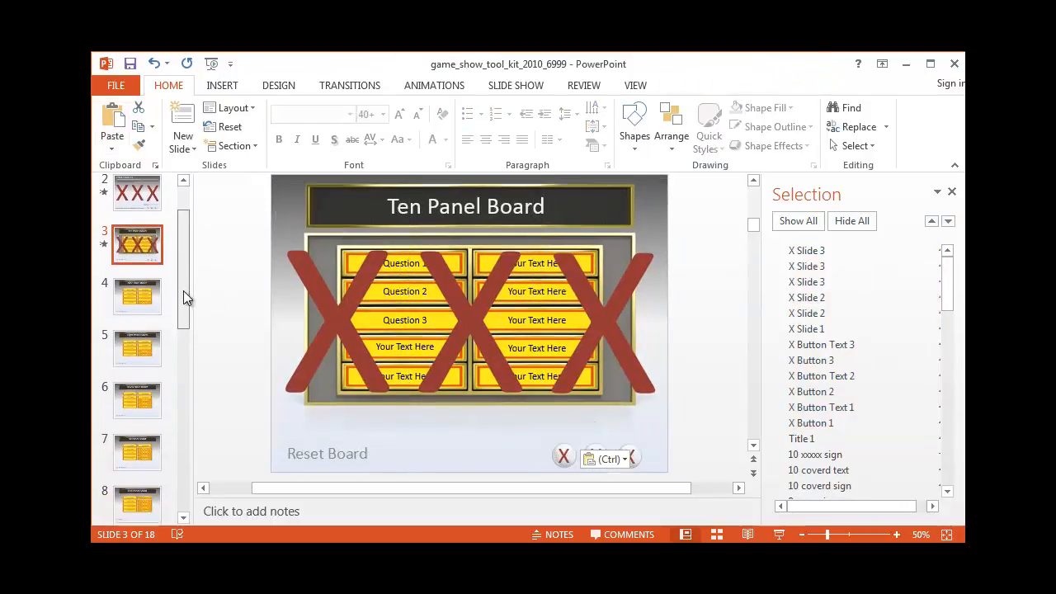
Step: Review the Nine, Seven, Six and Ten Panel Board slide thumbnails
{"action": "left_click", "coordinate": [137, 292]}
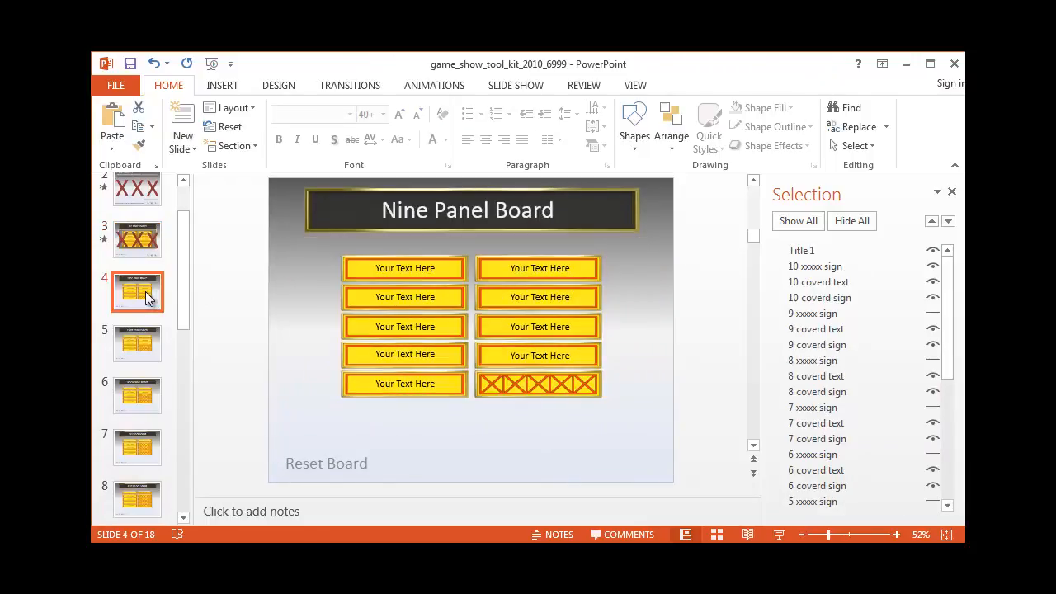
{"action": "mouse_move", "coordinate": [159, 306]}
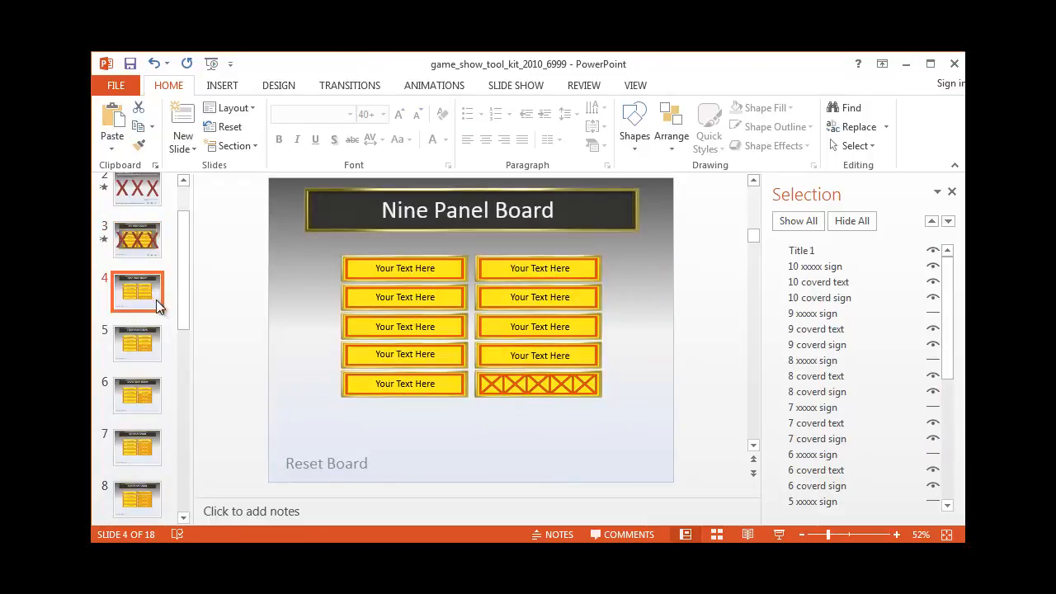
{"action": "mouse_move", "coordinate": [137, 293]}
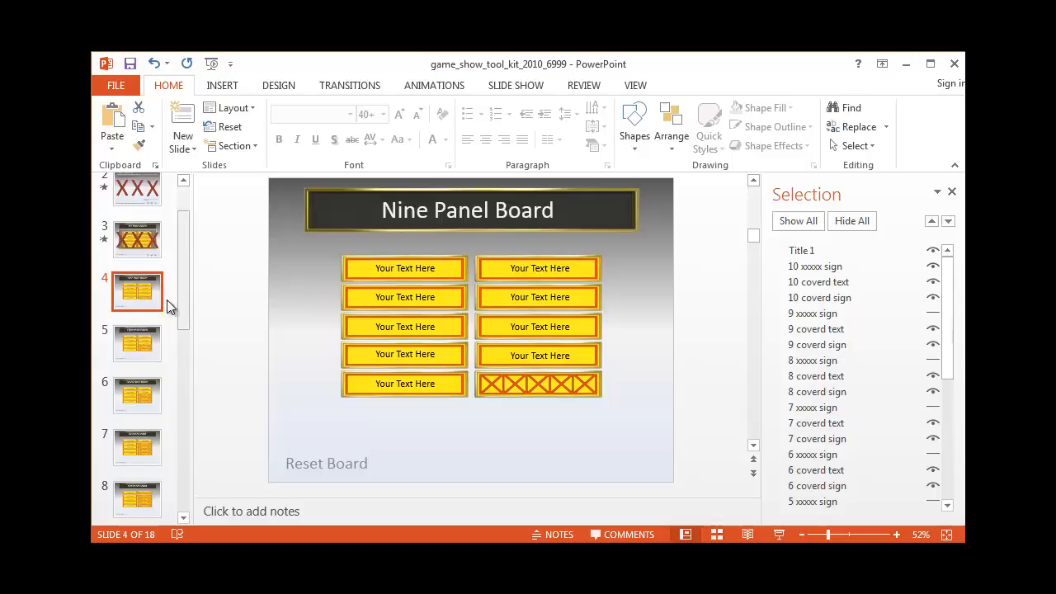
{"action": "left_click", "coordinate": [136, 395]}
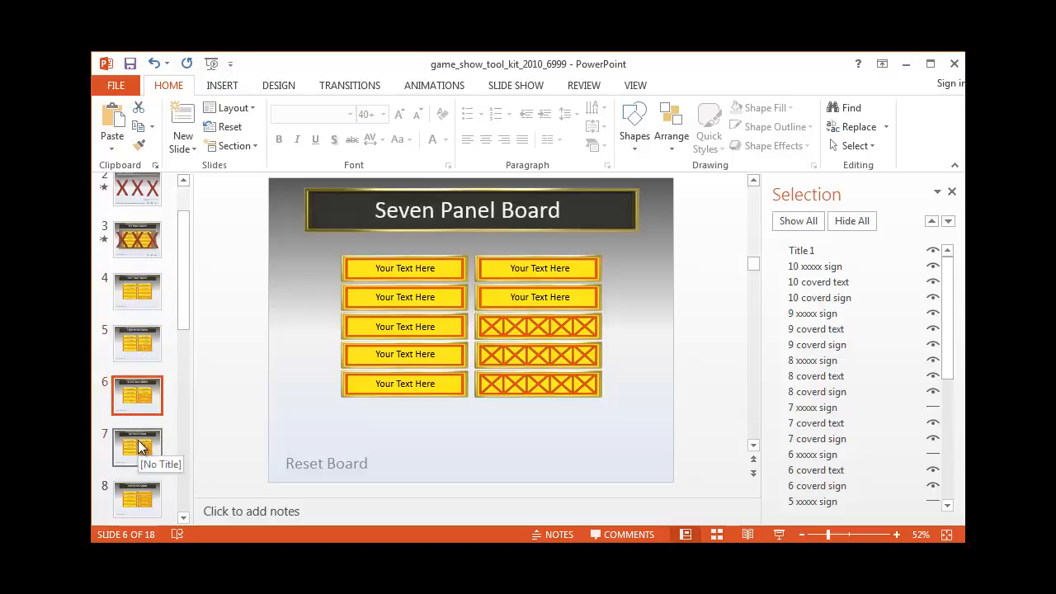
{"action": "left_click", "coordinate": [137, 447]}
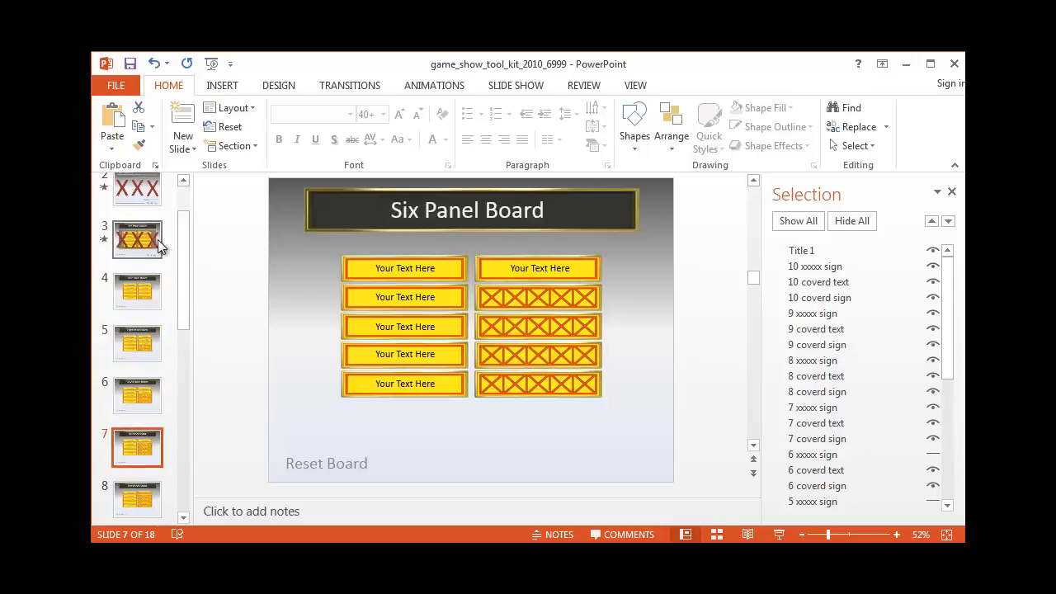
{"action": "left_click", "coordinate": [136, 240]}
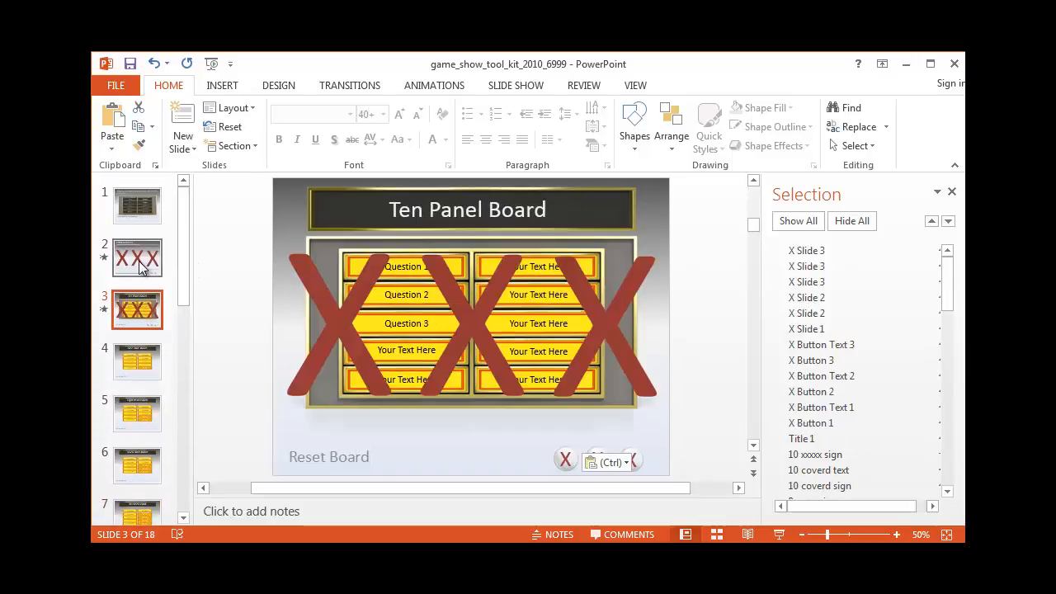
Step: Delete the first two slides and select the remaining unwanted slides
{"action": "left_click", "coordinate": [136, 204]}
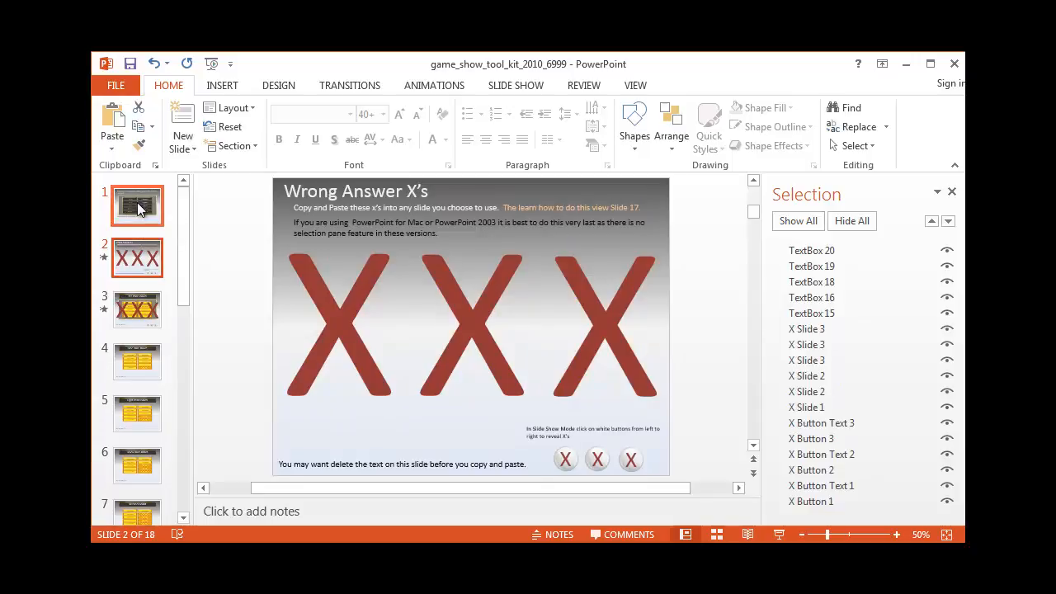
{"action": "right_click", "coordinate": [136, 204]}
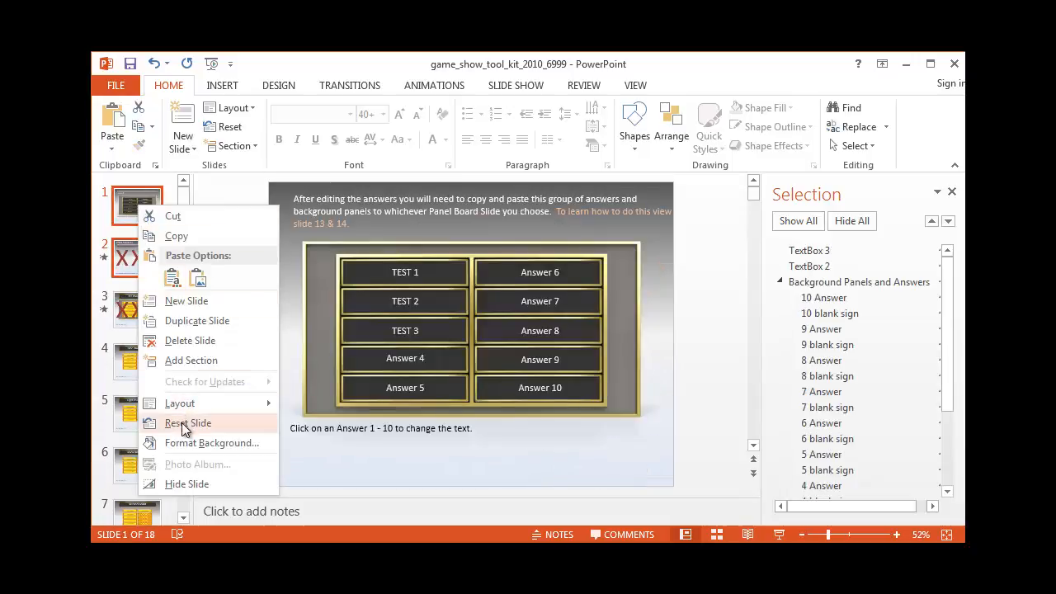
{"action": "left_click", "coordinate": [187, 422]}
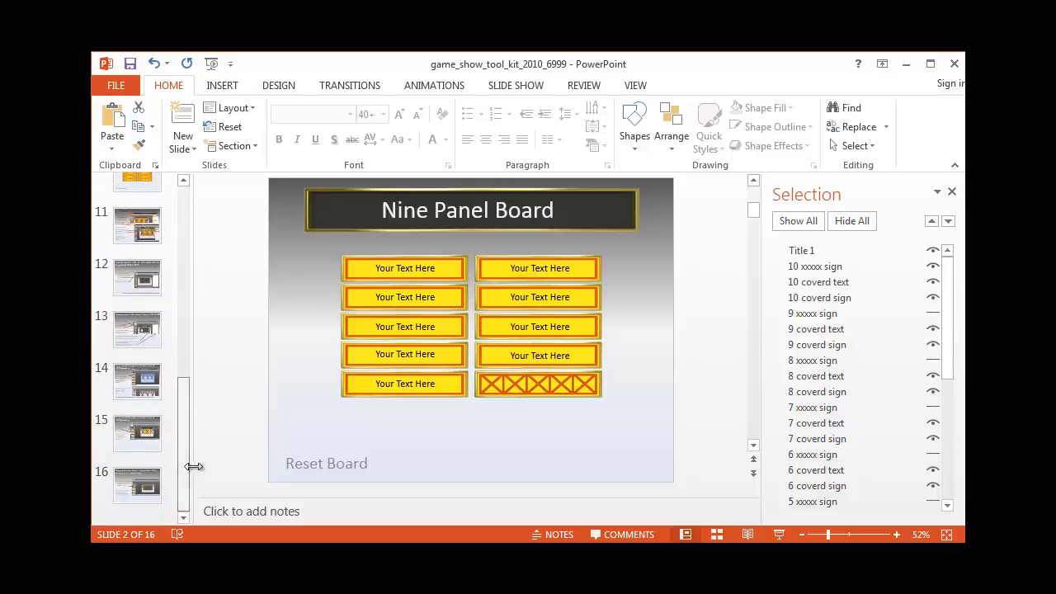
{"action": "left_click", "coordinate": [137, 433]}
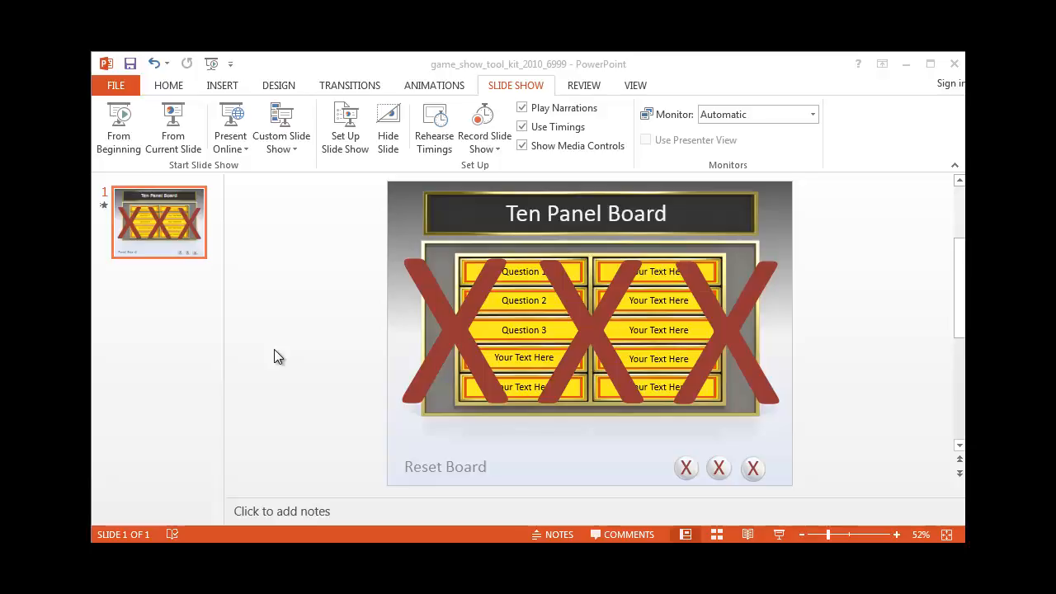
{"action": "mouse_move", "coordinate": [366, 343]}
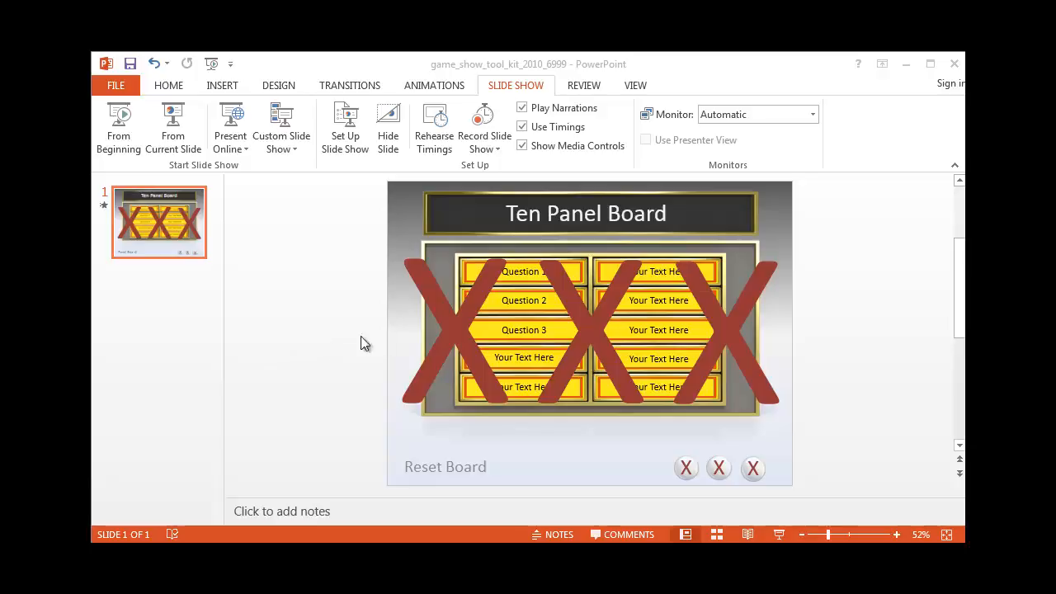
{"action": "mouse_move", "coordinate": [279, 317]}
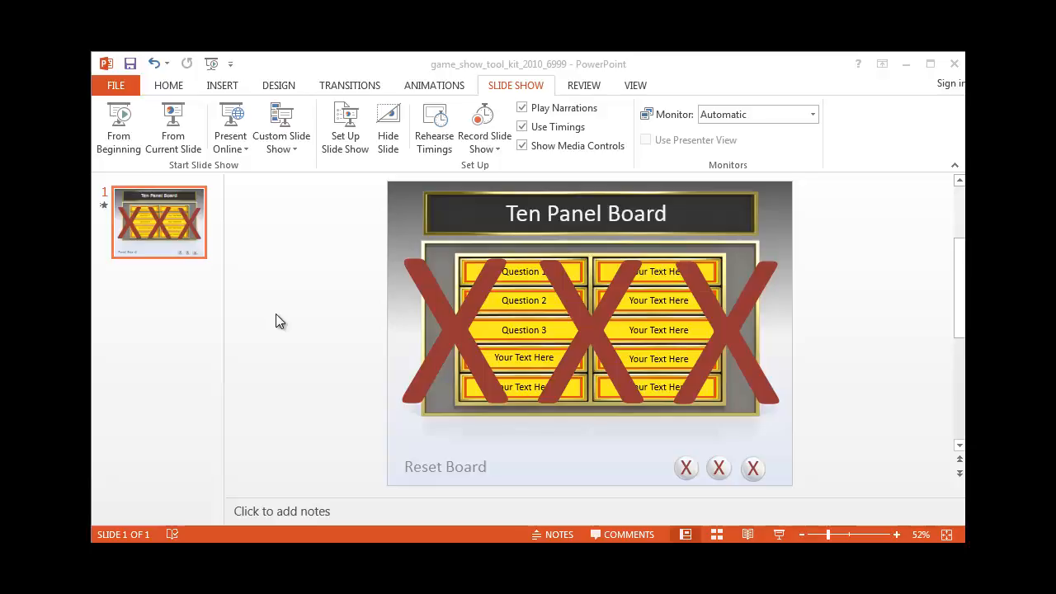
{"action": "mouse_move", "coordinate": [505, 93]}
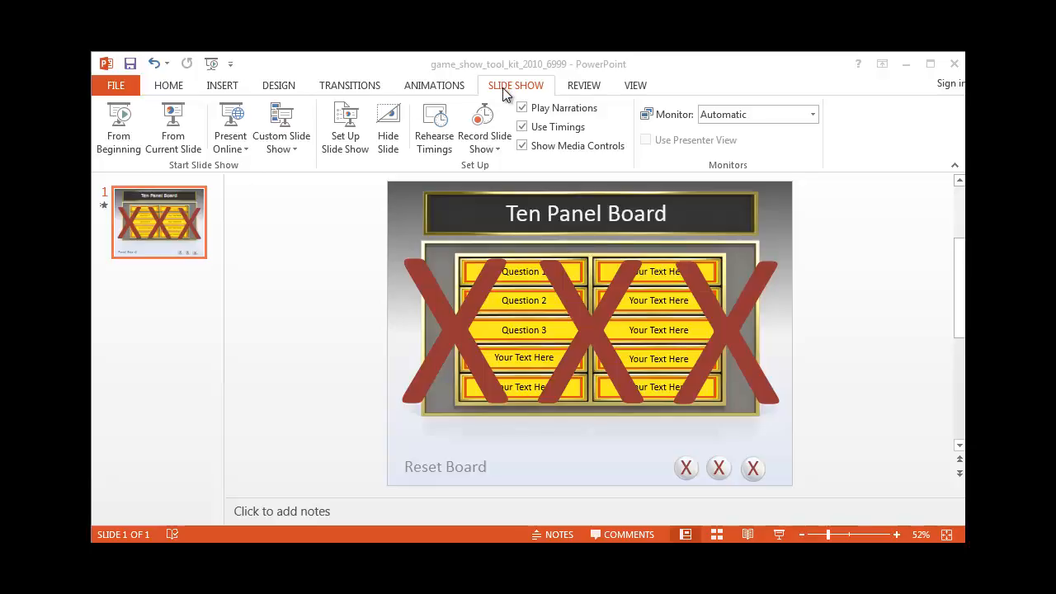
{"action": "mouse_move", "coordinate": [121, 136]}
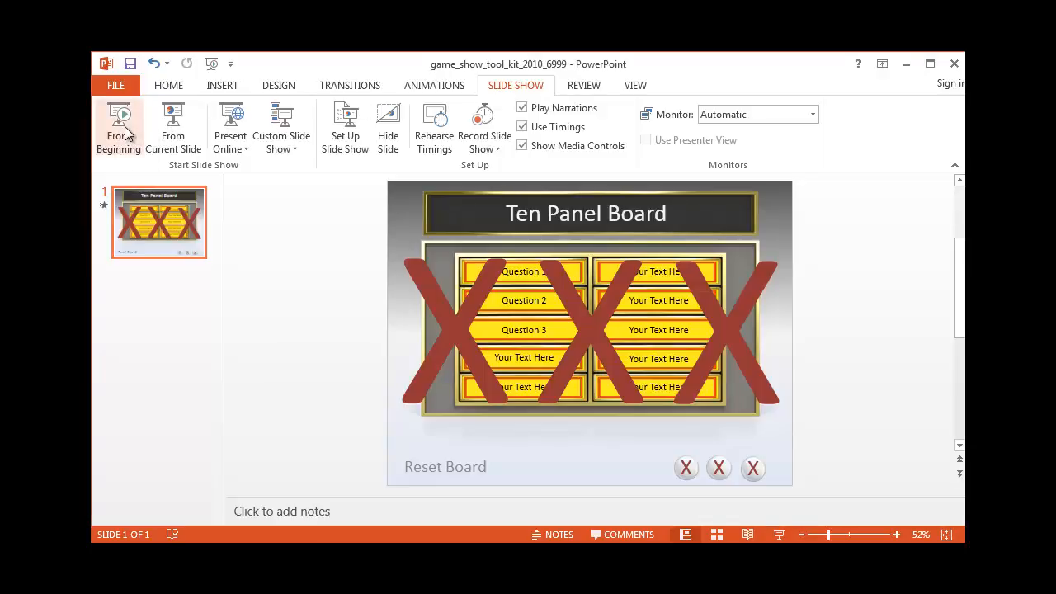
Step: Start the slide show From Beginning, showing the Ten Panel Board
{"action": "left_click", "coordinate": [118, 124]}
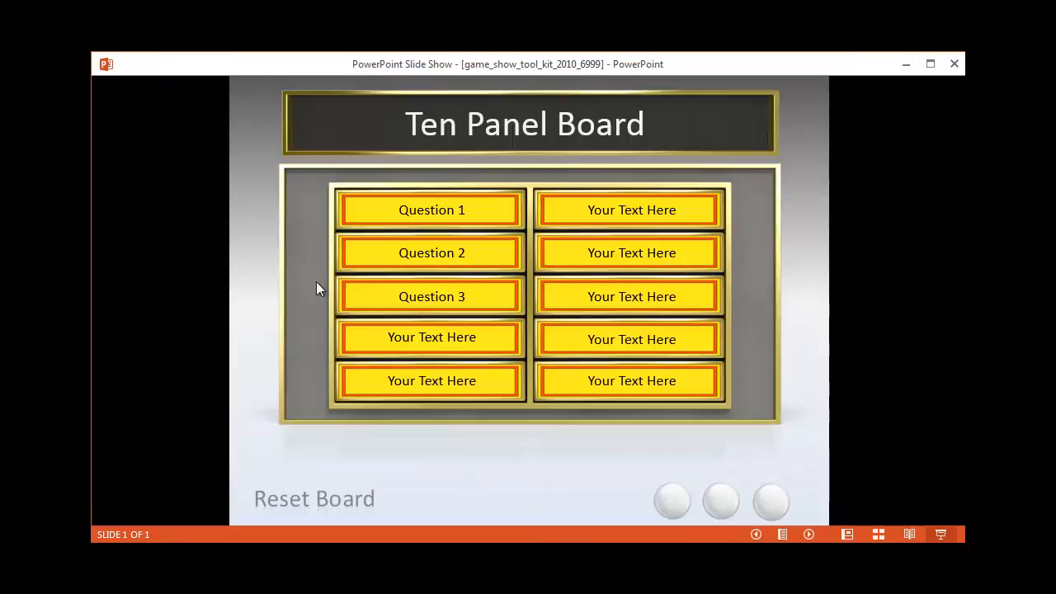
Step: Reveal one answer panel, trigger all three wrong-answer X's, then click Reset Board
{"action": "left_click", "coordinate": [631, 252]}
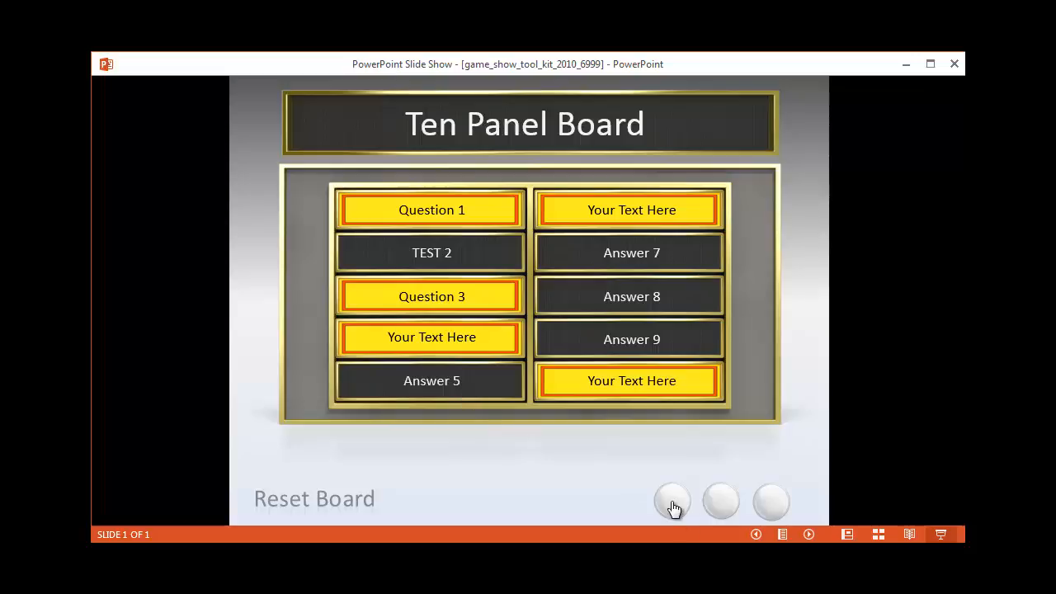
{"action": "left_click", "coordinate": [671, 500]}
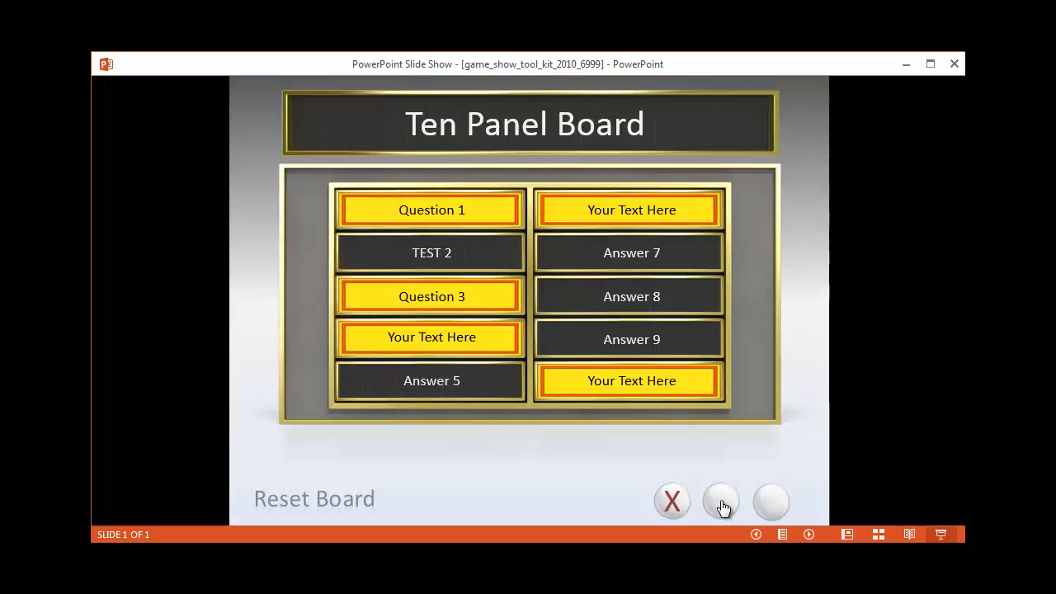
{"action": "left_click", "coordinate": [720, 500]}
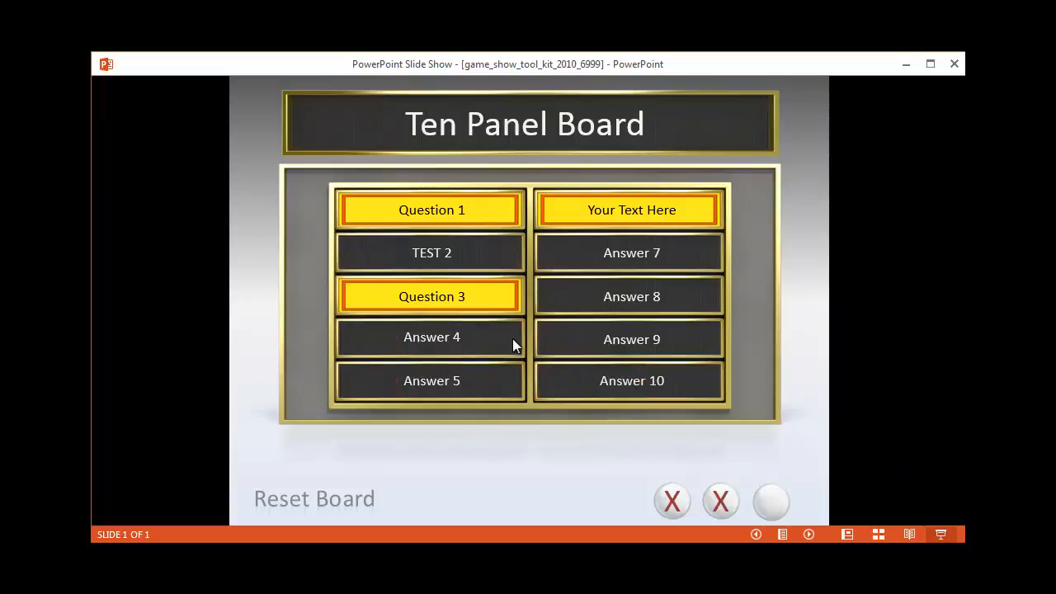
{"action": "left_click", "coordinate": [769, 501]}
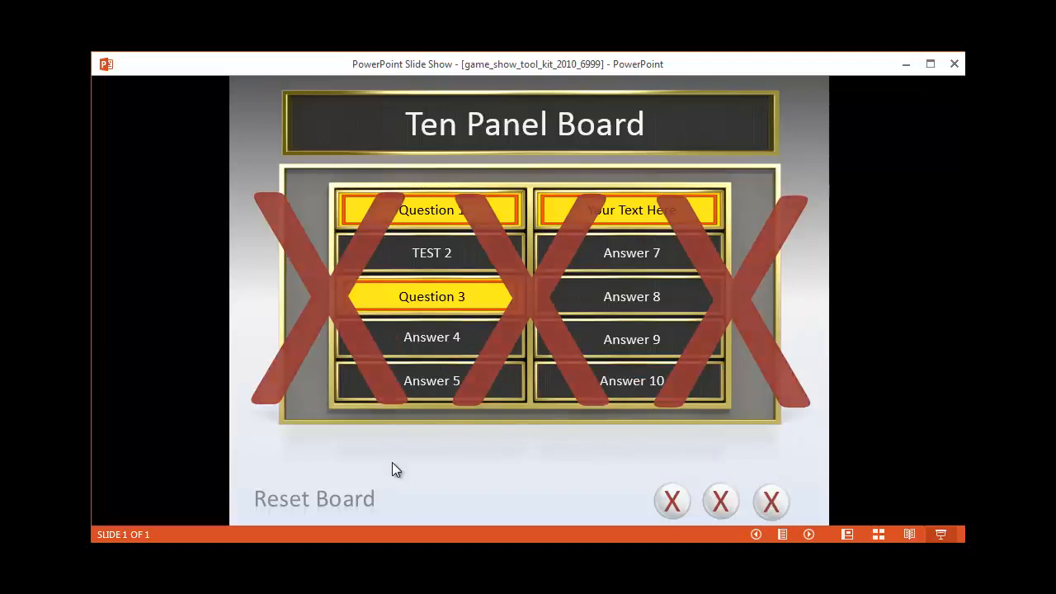
{"action": "left_click", "coordinate": [313, 498]}
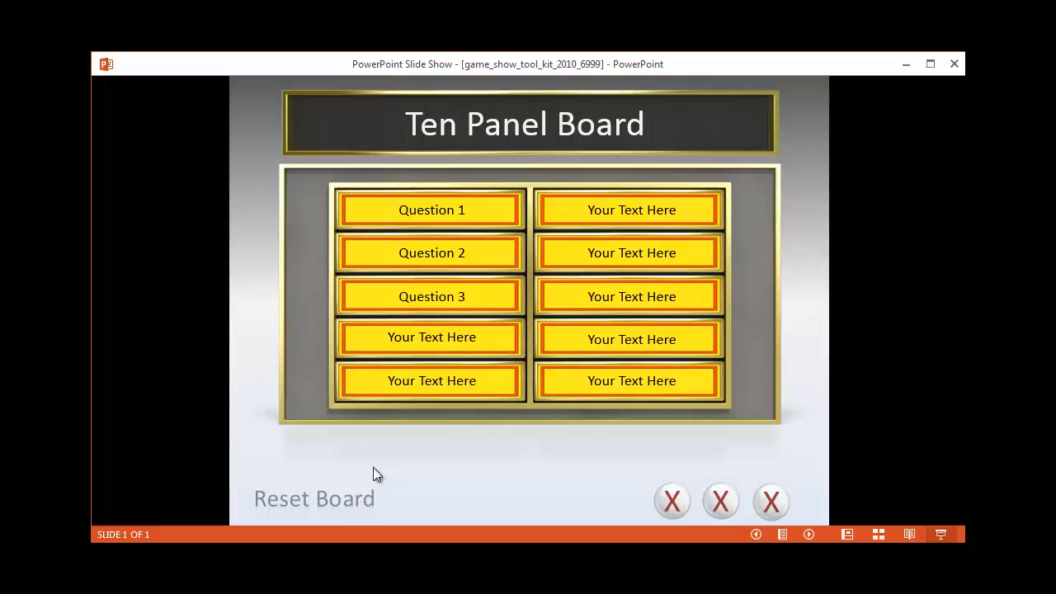
{"action": "mouse_move", "coordinate": [444, 462]}
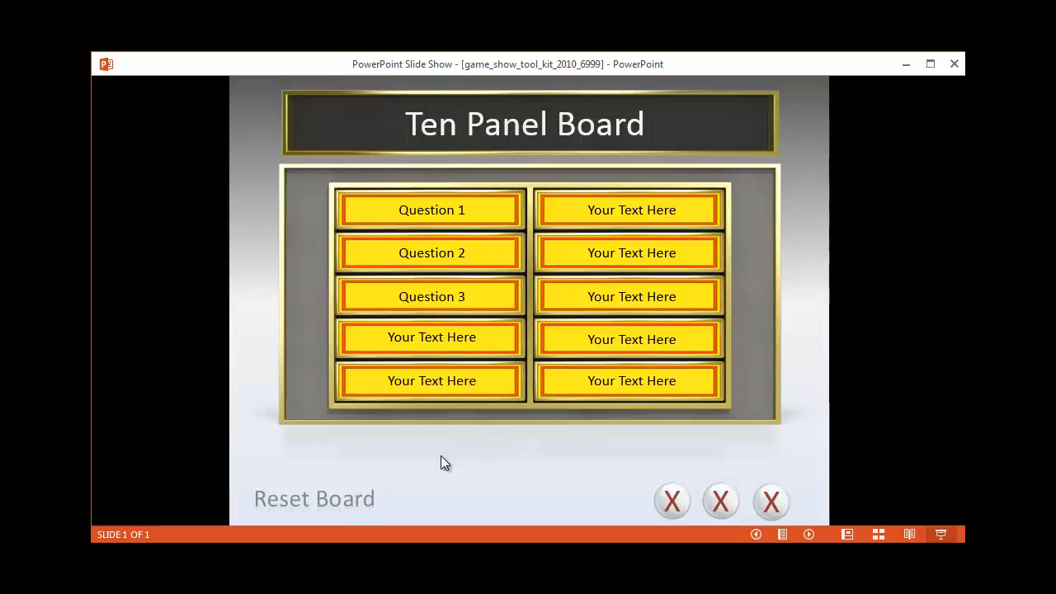
{"action": "mouse_move", "coordinate": [445, 465]}
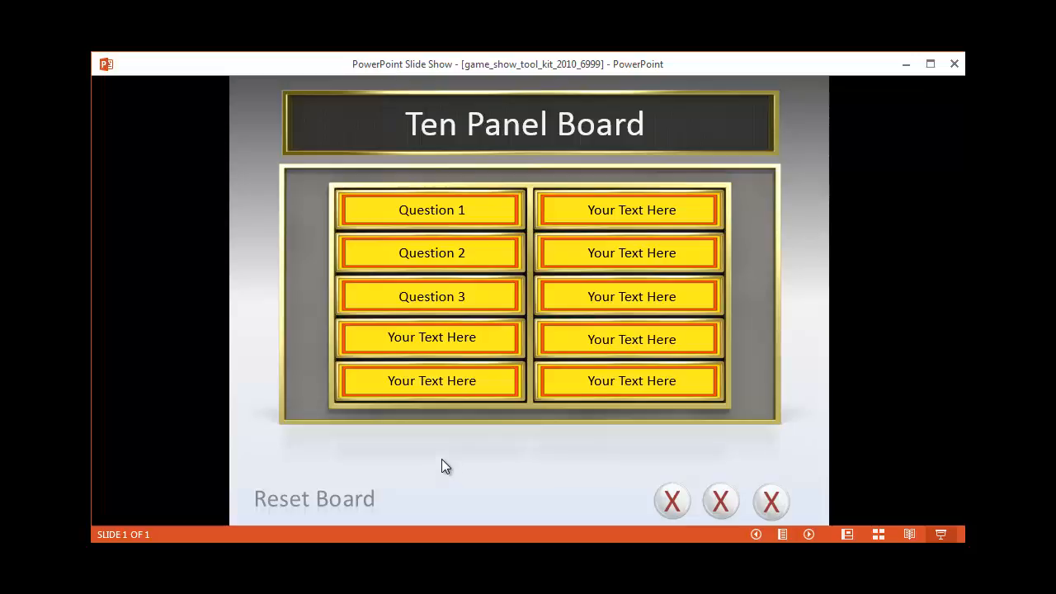
{"action": "mouse_move", "coordinate": [503, 219]}
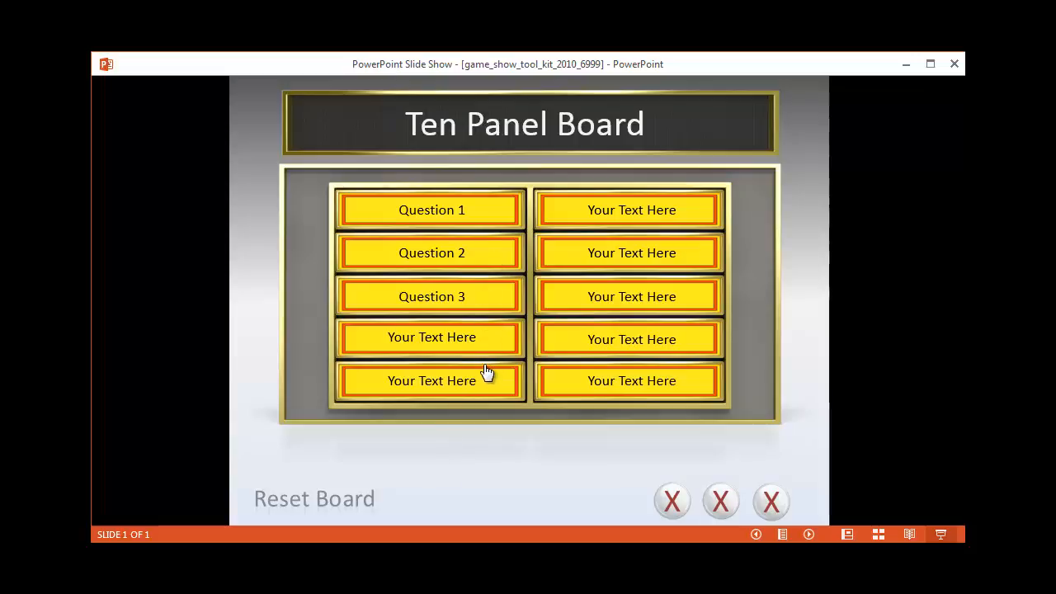
{"action": "mouse_move", "coordinate": [482, 370]}
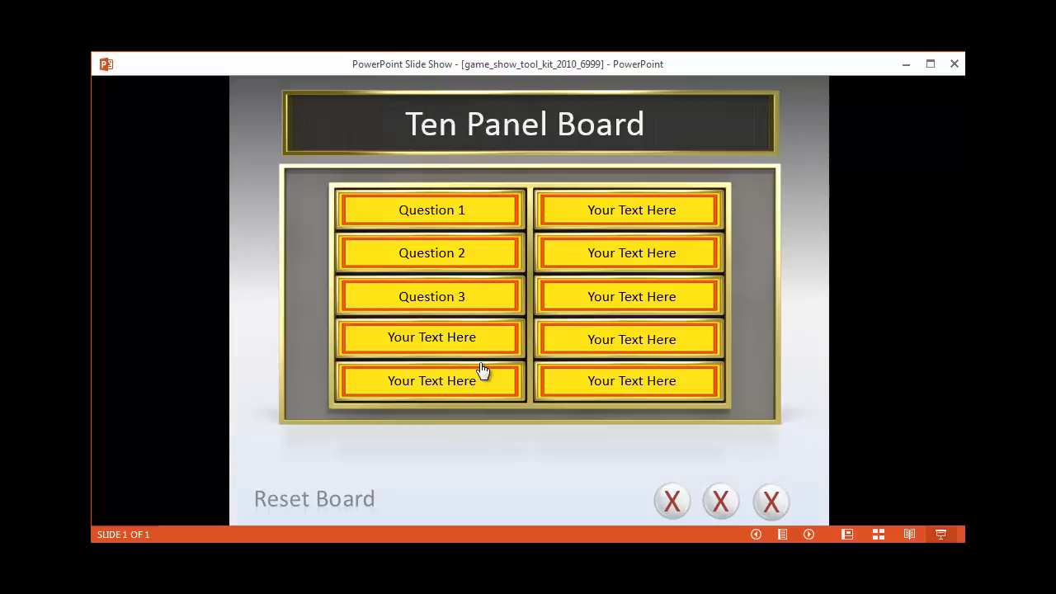
{"action": "mouse_move", "coordinate": [491, 470]}
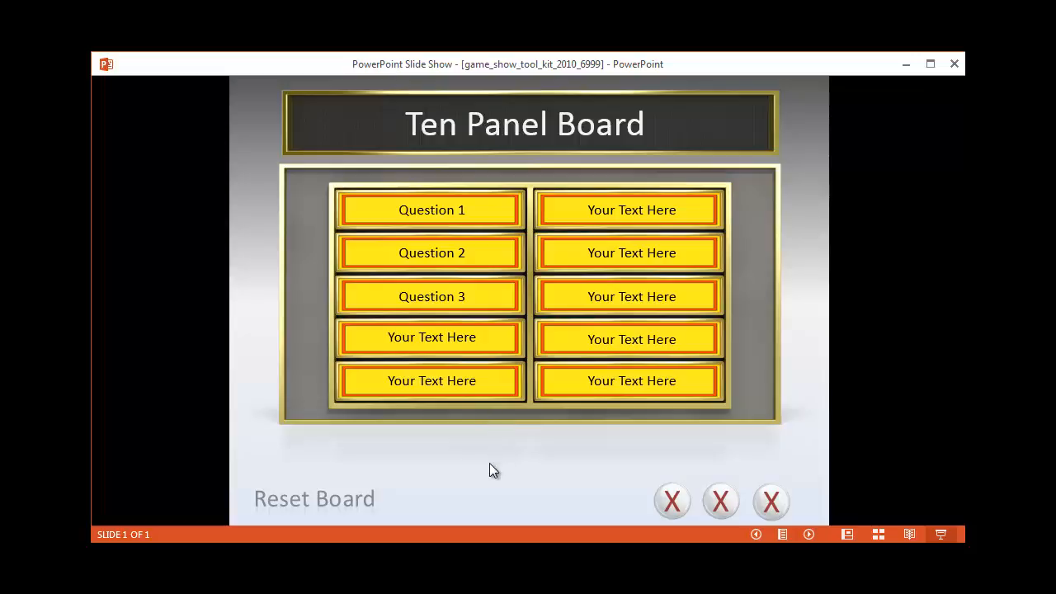
{"action": "mouse_move", "coordinate": [489, 468]}
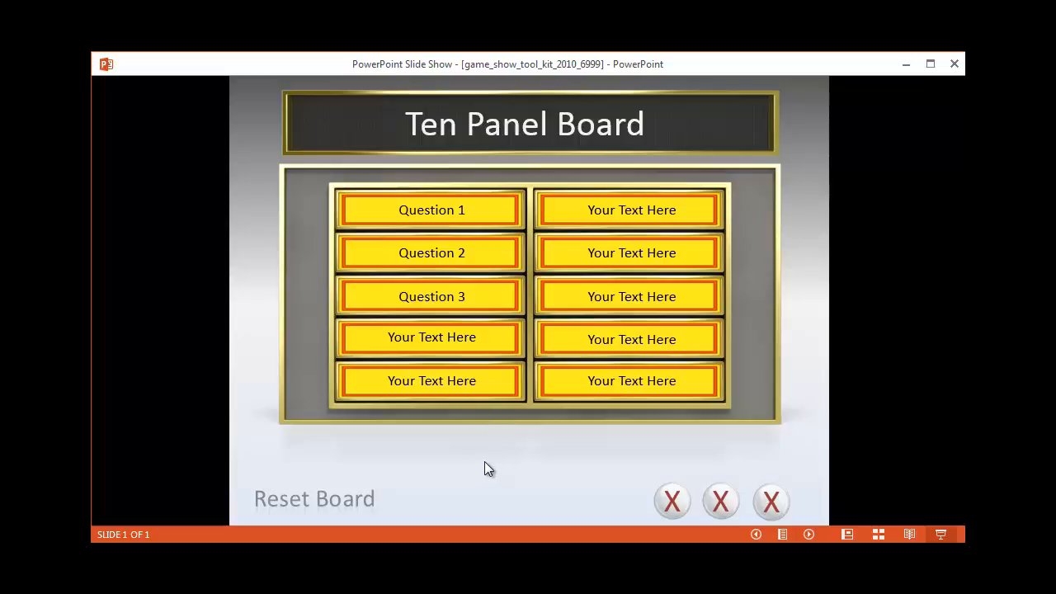